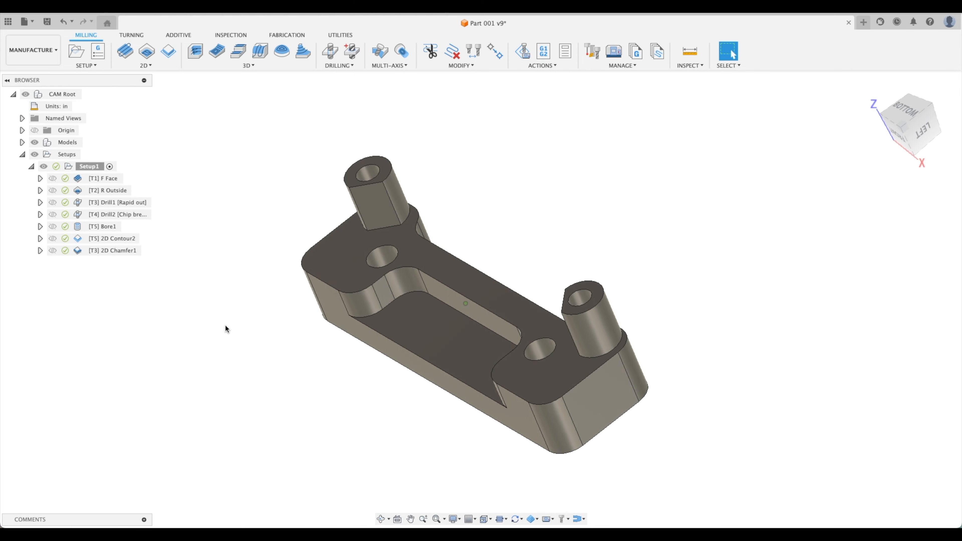
Bring up the context menu of Setup1 in the Browser.
{"action": "right_click", "coordinate": [89, 166]}
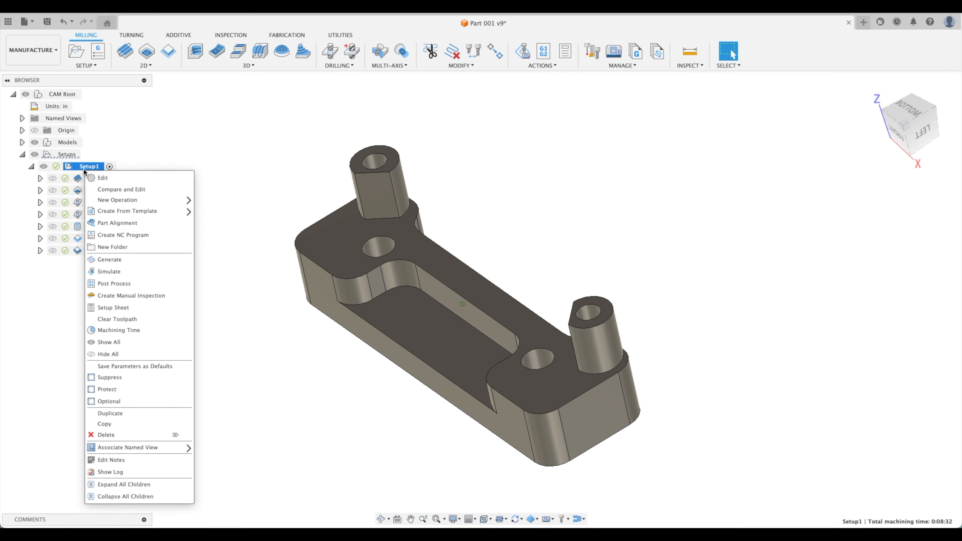
{"action": "mouse_move", "coordinate": [85, 173]}
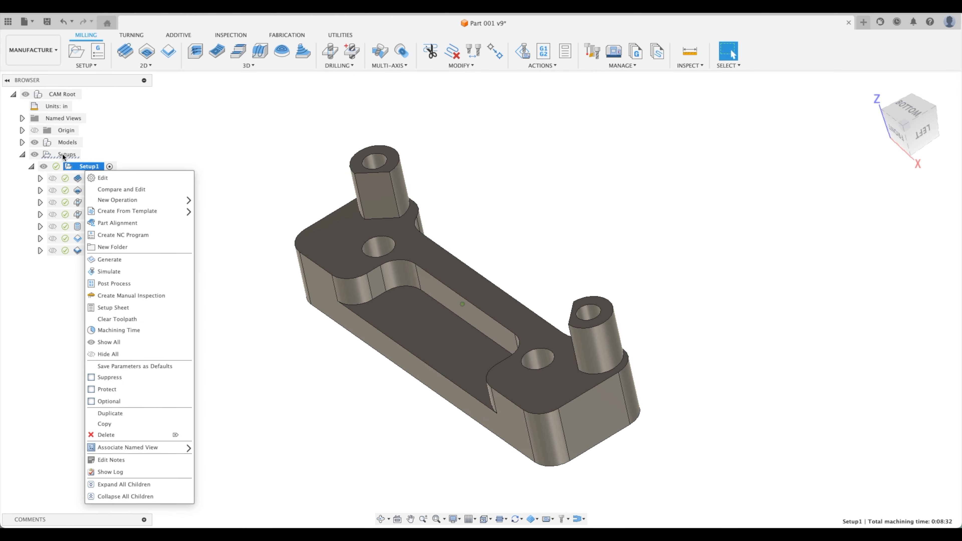
Create Setup2 with stock from the preceding setup, rest machining continued, and WCS offset 2.
{"action": "left_click", "coordinate": [114, 199]}
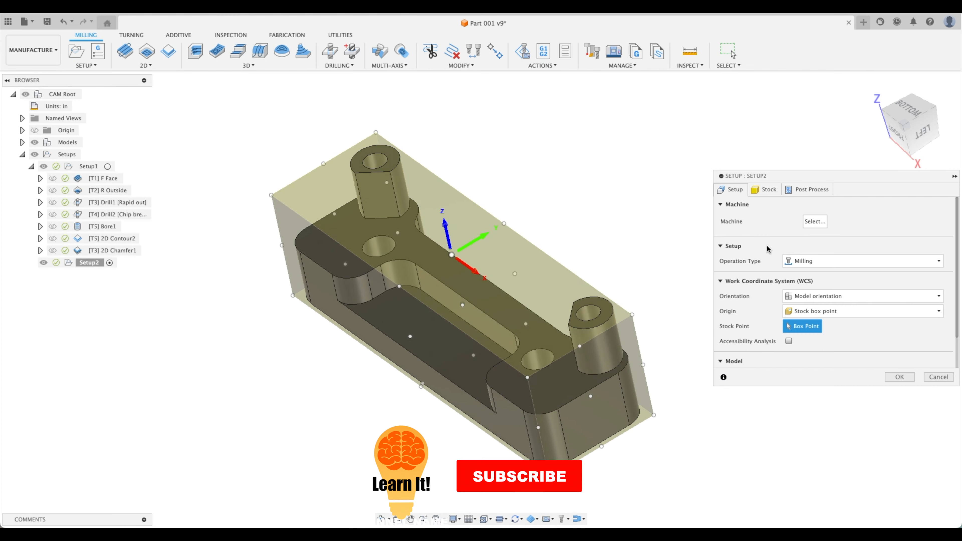
{"action": "left_click", "coordinate": [769, 189]}
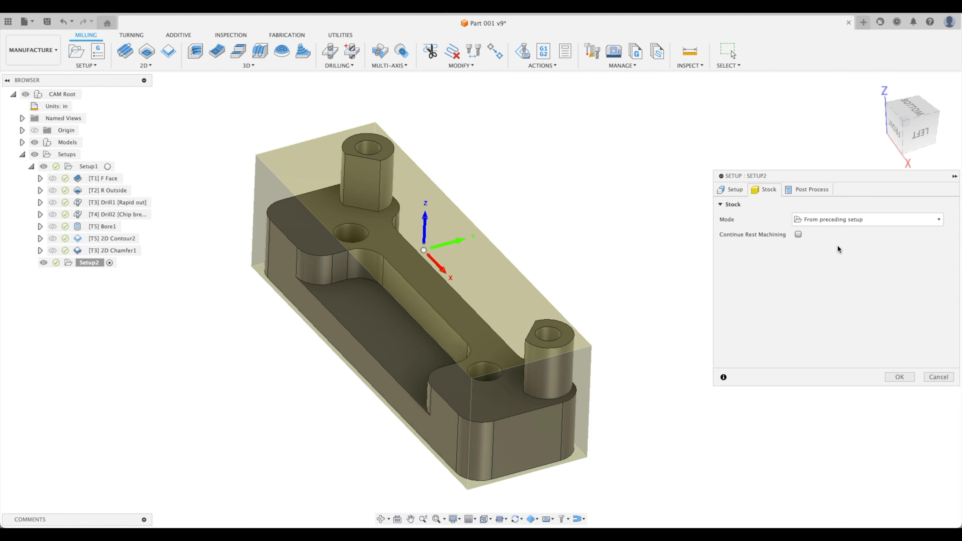
{"action": "mouse_move", "coordinate": [798, 234]}
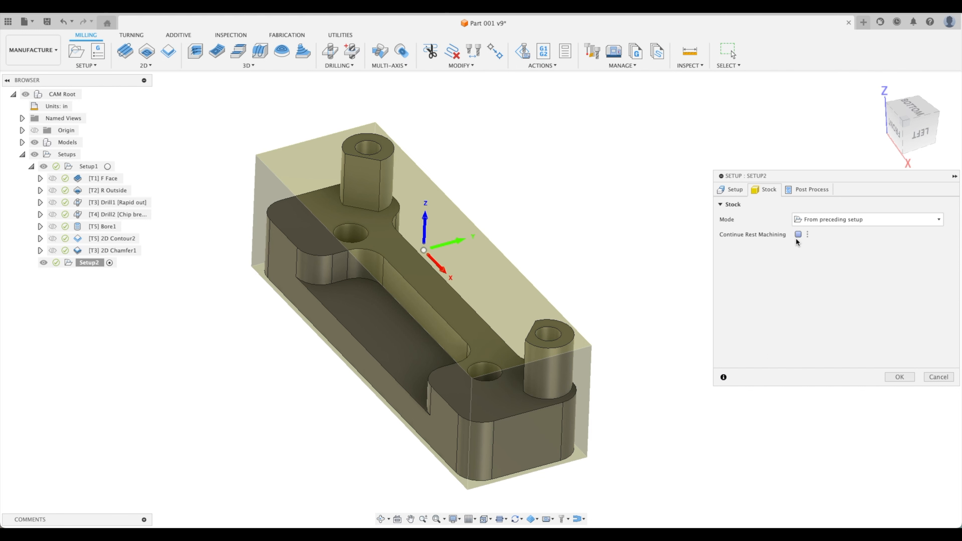
{"action": "left_click", "coordinate": [798, 235]}
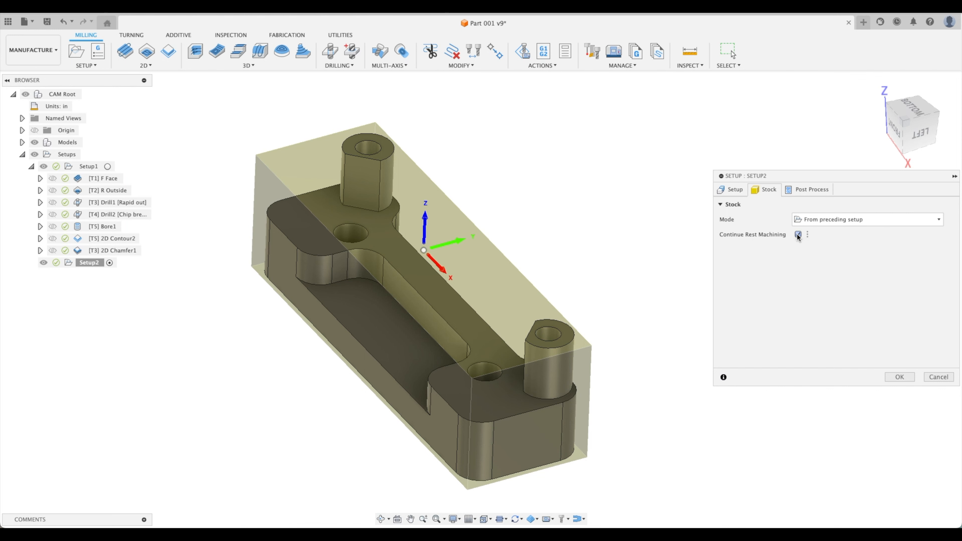
{"action": "left_click", "coordinate": [811, 189]}
{"action": "type", "text": "2"}
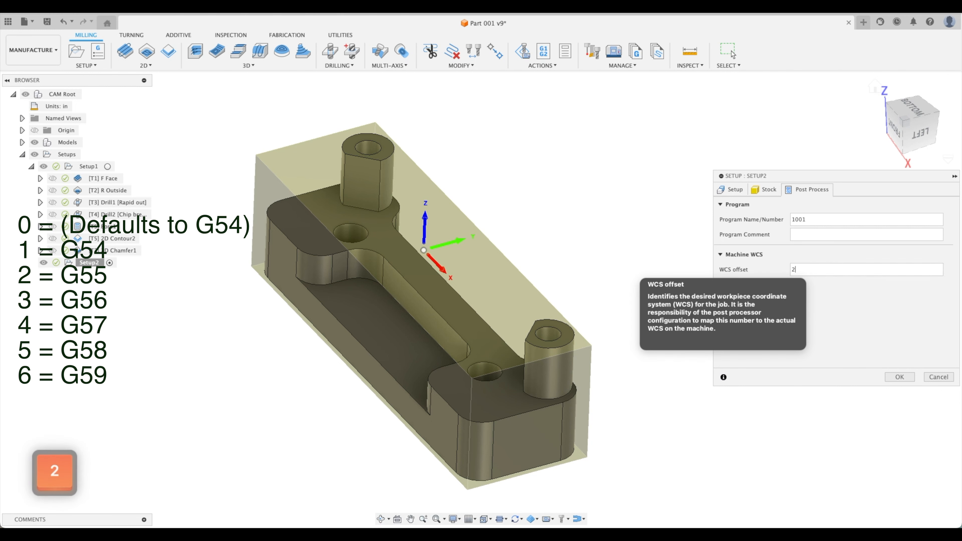
{"action": "left_click", "coordinate": [731, 189]}
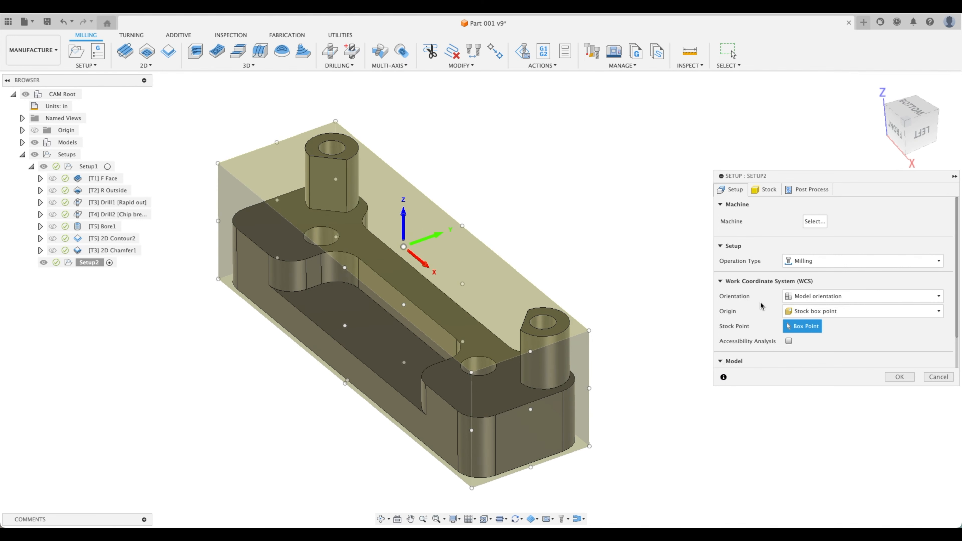
{"action": "mouse_move", "coordinate": [829, 311]}
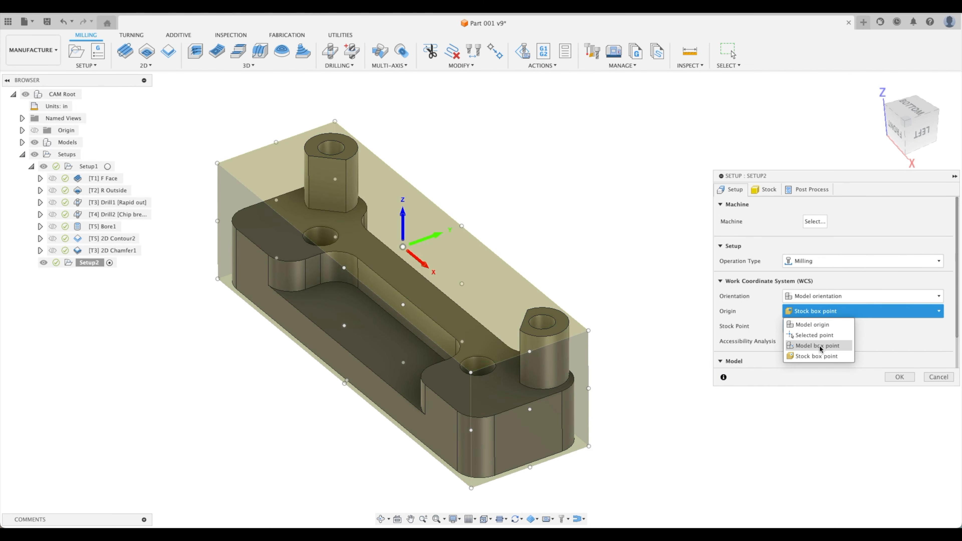
Set Setup2's WCS origin to a model box point corner.
{"action": "left_click", "coordinate": [816, 346]}
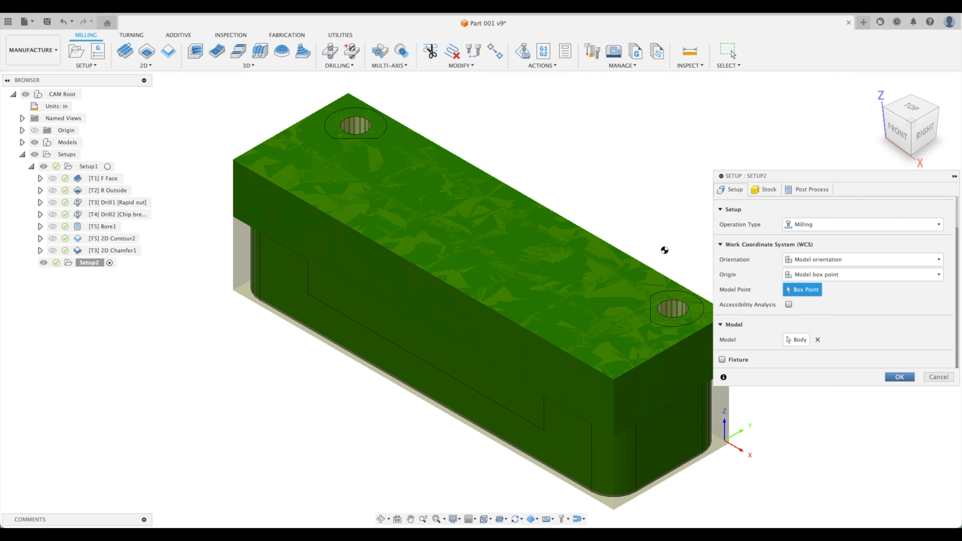
Confirm Setup2, review the active-setup sync options, and activate Setup1.
{"action": "left_click", "coordinate": [900, 376]}
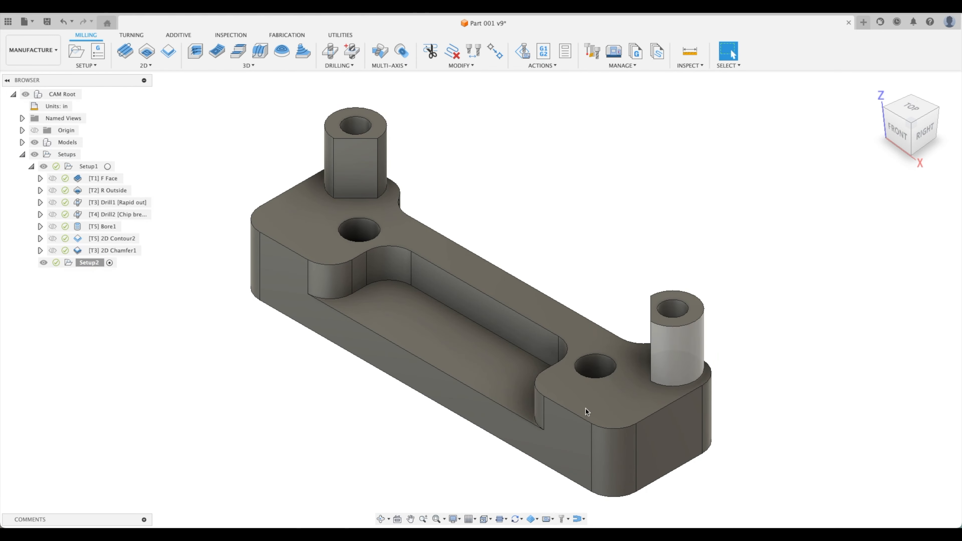
{"action": "left_click", "coordinate": [518, 518]}
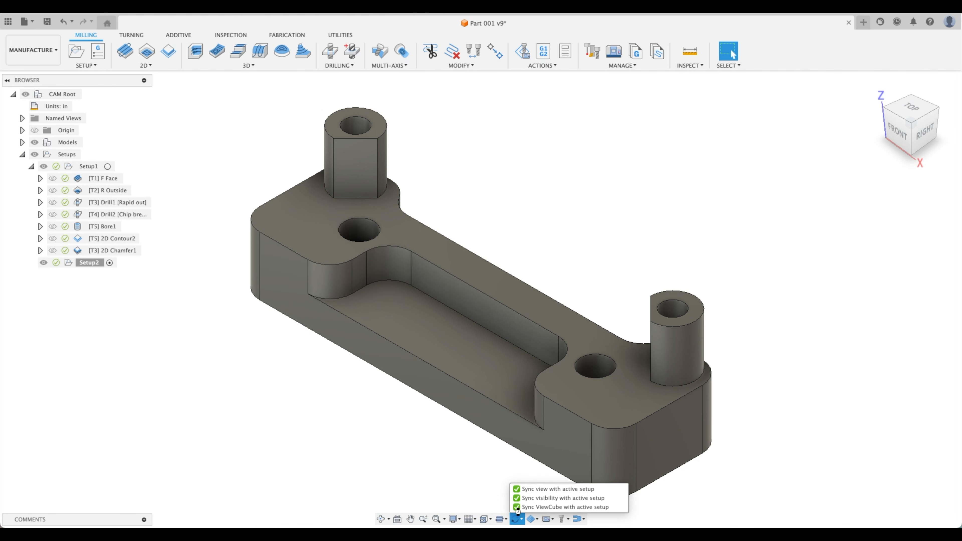
{"action": "left_click", "coordinate": [516, 506]}
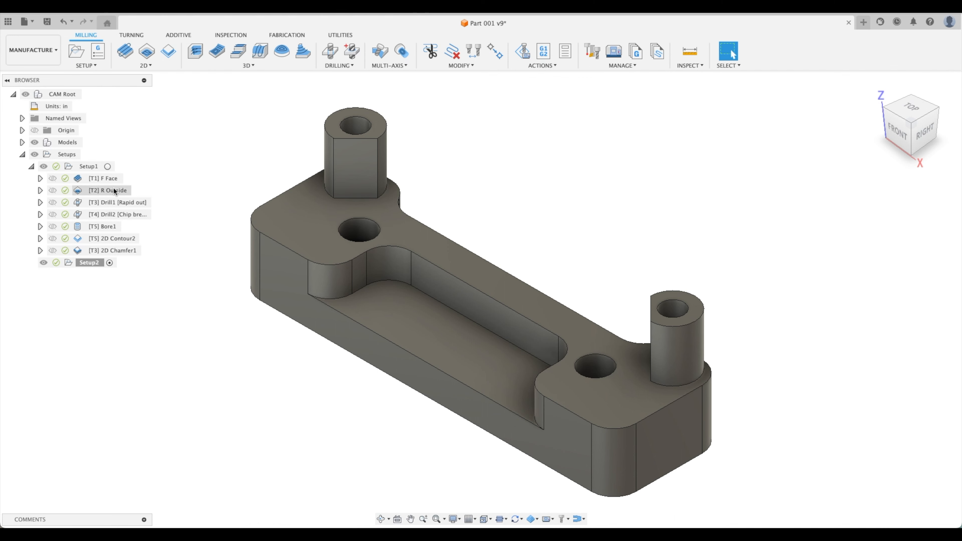
{"action": "left_click", "coordinate": [89, 167]}
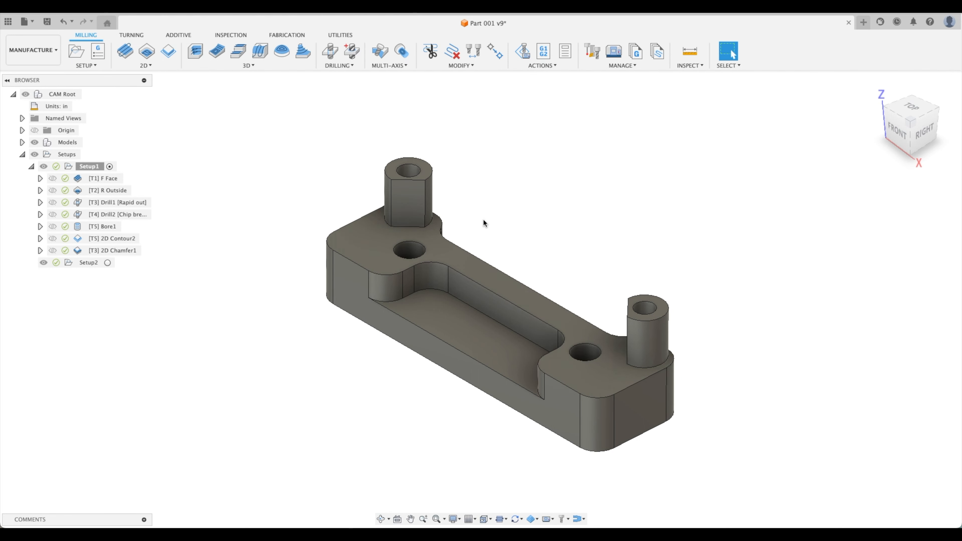
{"action": "mouse_move", "coordinate": [872, 160]}
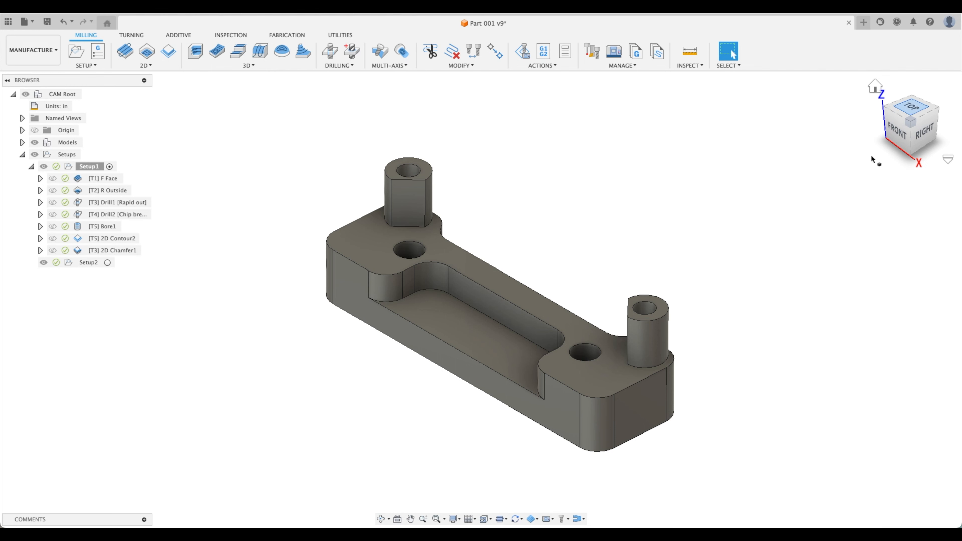
Switch between Setup1 and Setup2 to preview each setup's stock and orientation.
{"action": "left_click", "coordinate": [88, 262]}
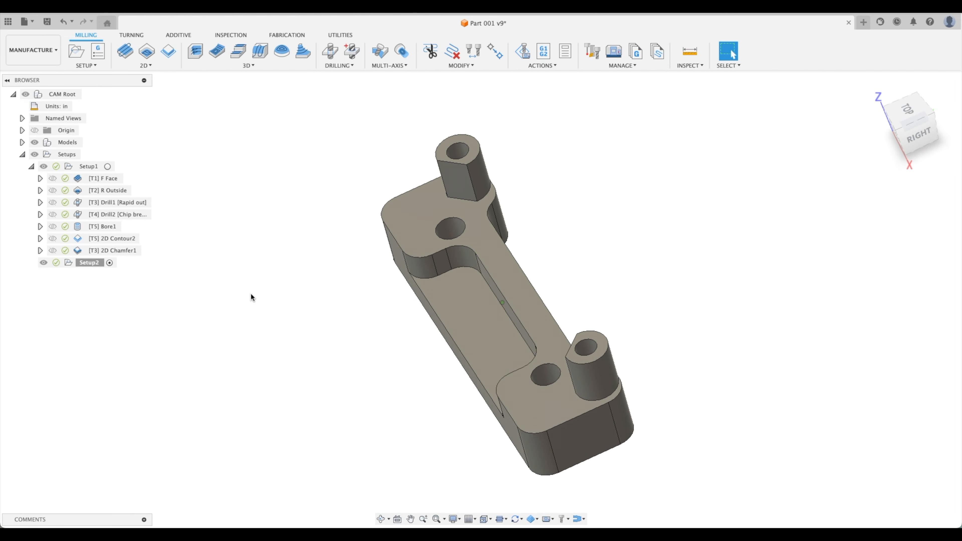
{"action": "left_click", "coordinate": [89, 263]}
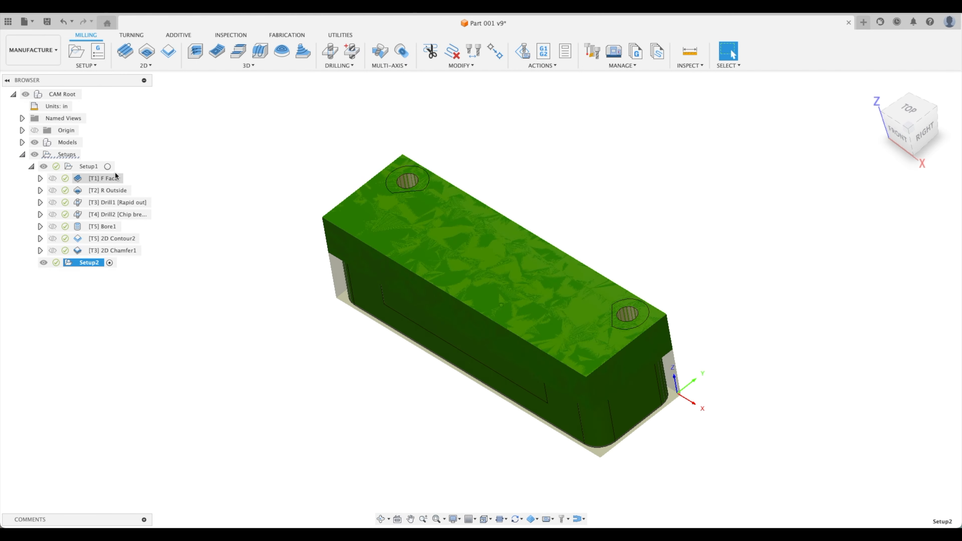
{"action": "left_click", "coordinate": [89, 165]}
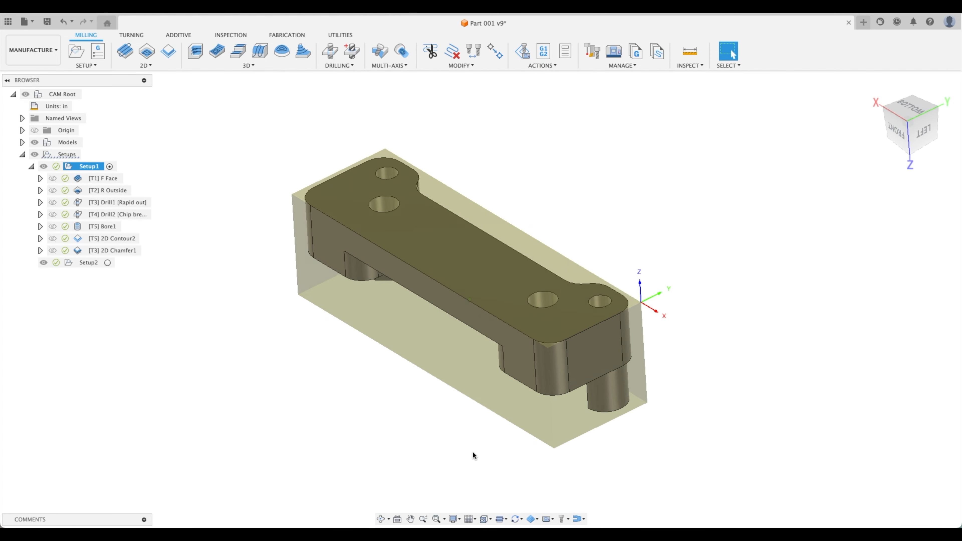
Toggle ViewCube syncing with the active setup off and on again, then select Setup2.
{"action": "left_click", "coordinate": [516, 519]}
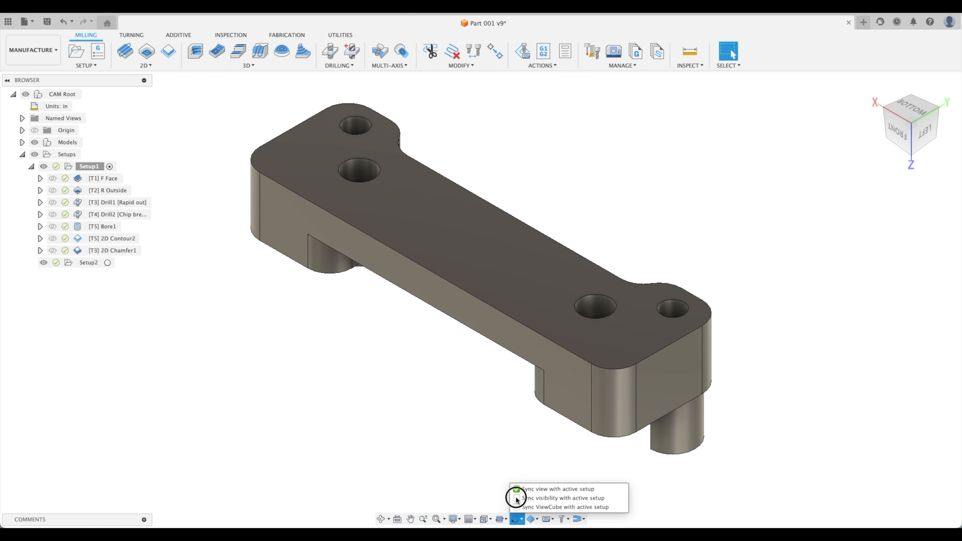
{"action": "left_click", "coordinate": [517, 498]}
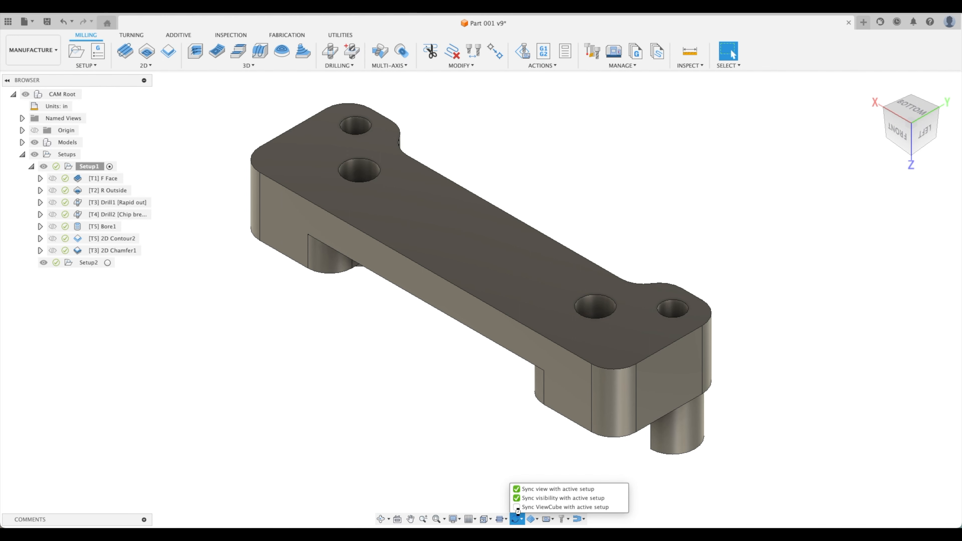
{"action": "left_click", "coordinate": [516, 507]}
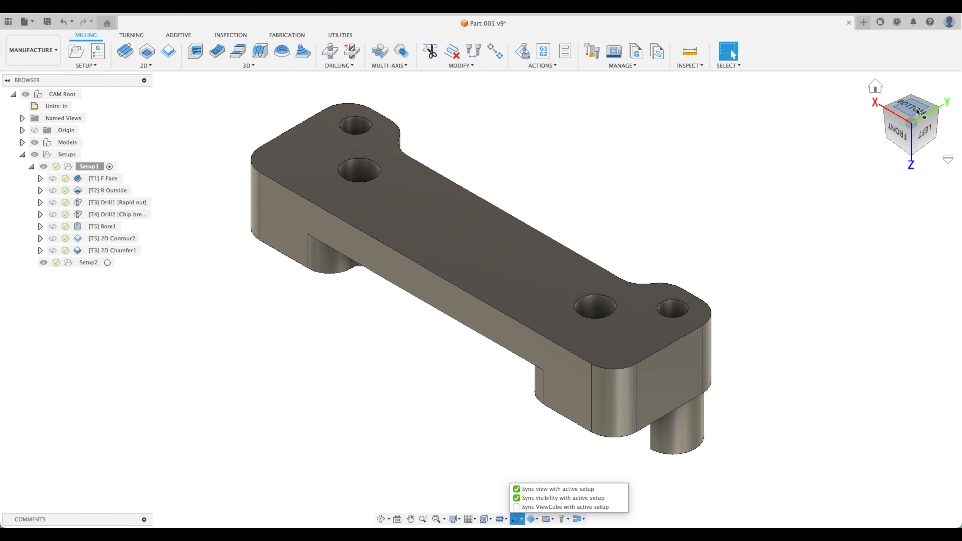
{"action": "mouse_move", "coordinate": [918, 112]}
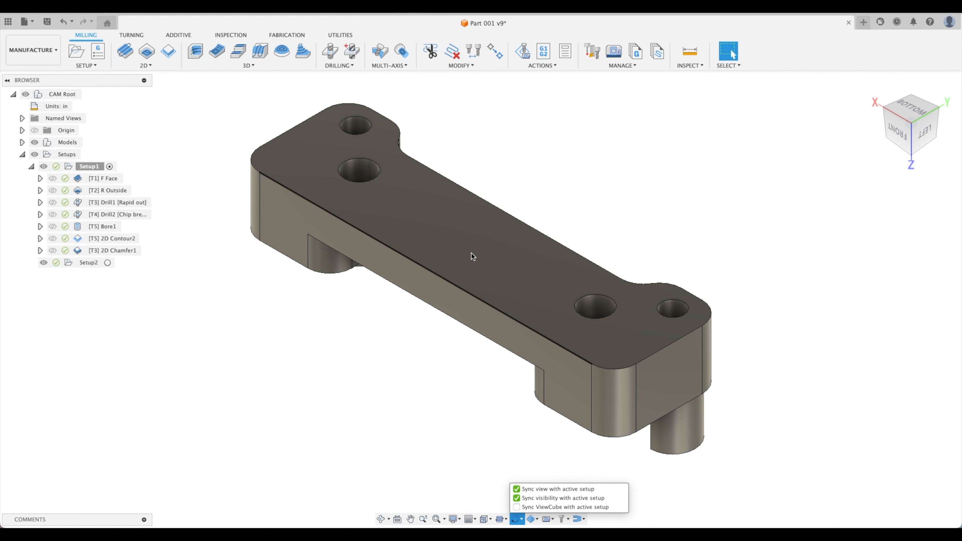
{"action": "mouse_move", "coordinate": [511, 474]}
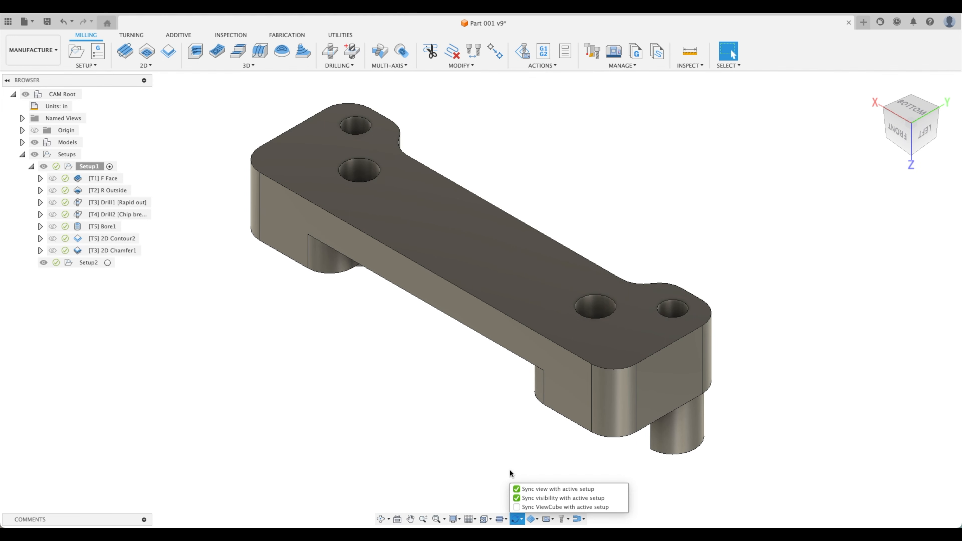
{"action": "left_click", "coordinate": [516, 507]}
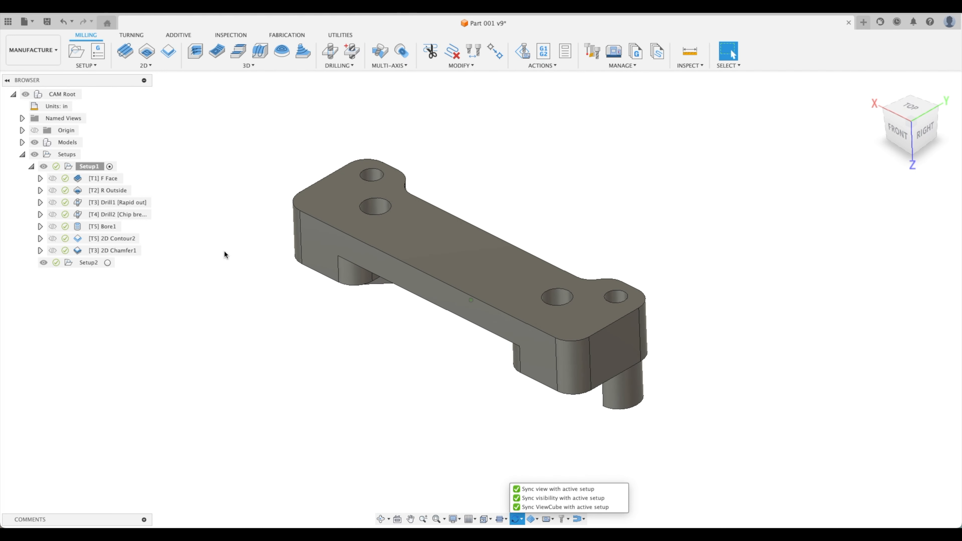
{"action": "left_click", "coordinate": [87, 262]}
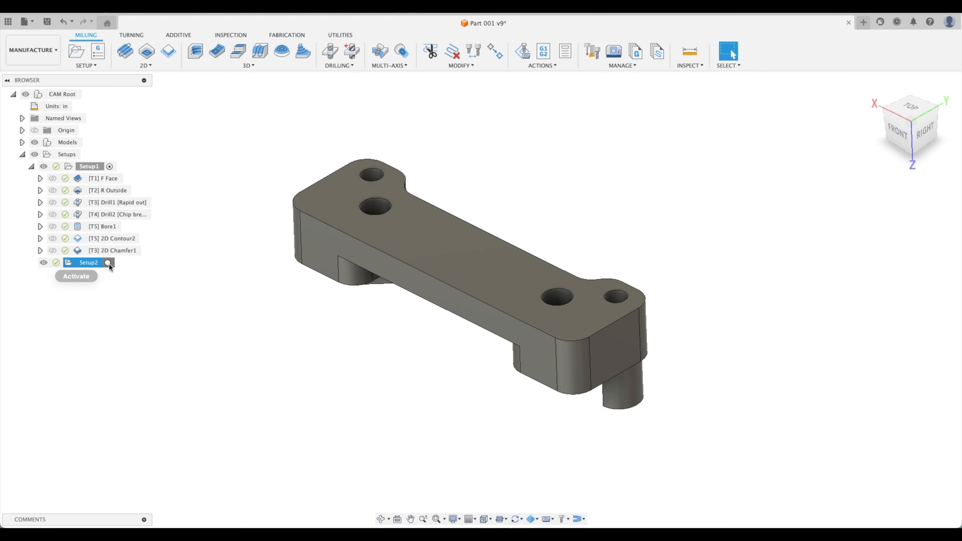
{"action": "left_click", "coordinate": [76, 276]}
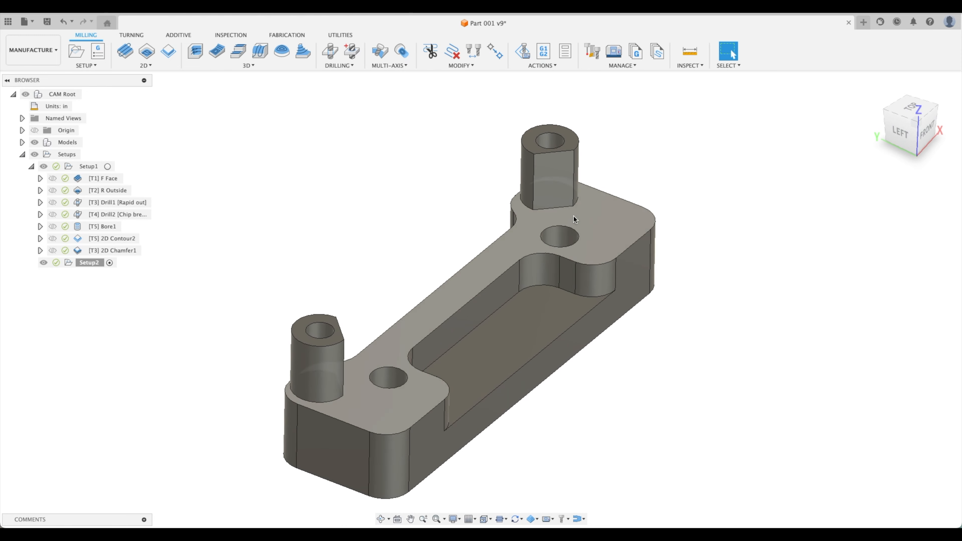
{"action": "mouse_move", "coordinate": [239, 52]}
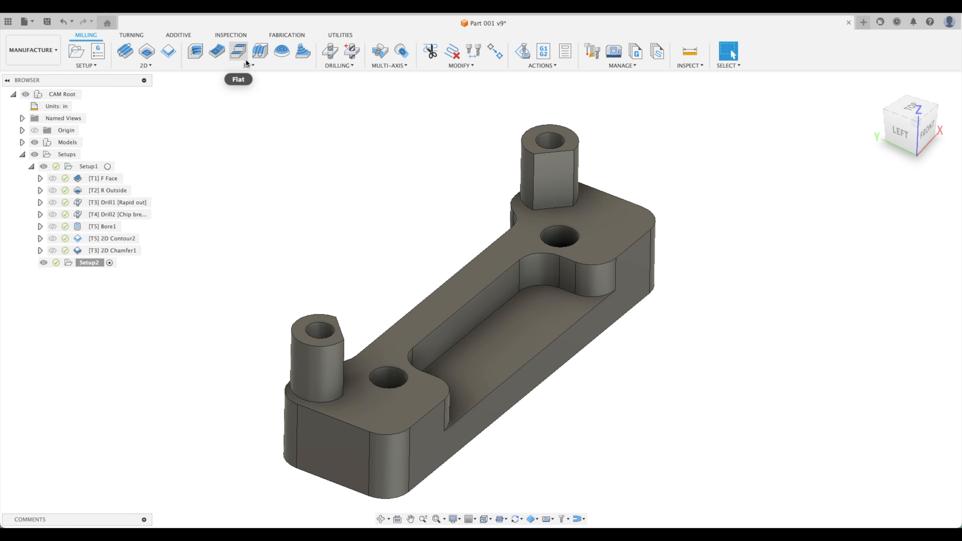
{"action": "mouse_move", "coordinate": [248, 71]}
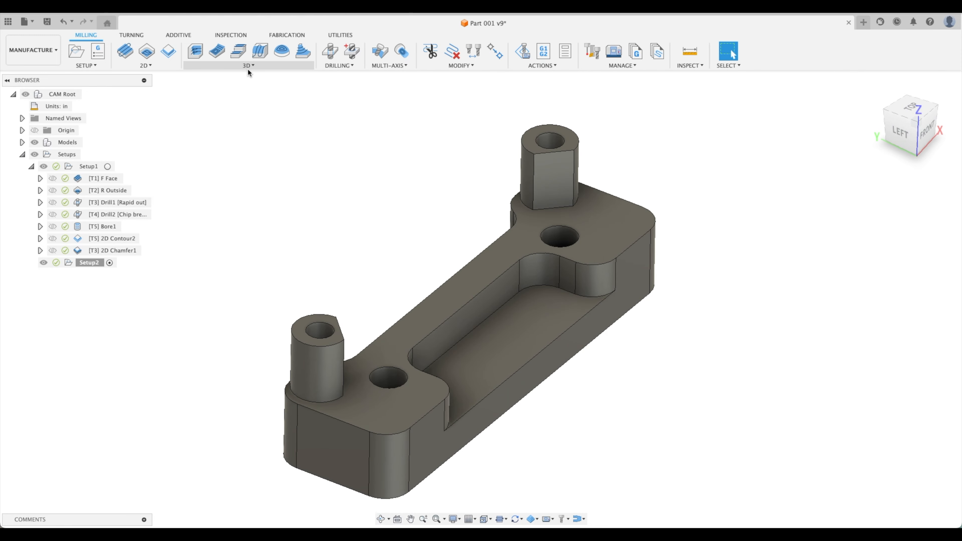
{"action": "mouse_move", "coordinate": [245, 80]}
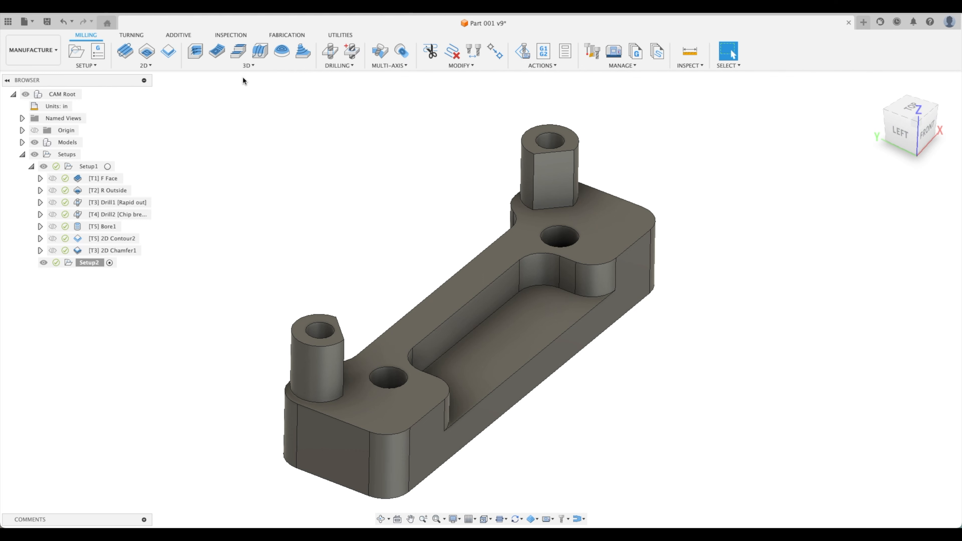
{"action": "mouse_move", "coordinate": [195, 51]}
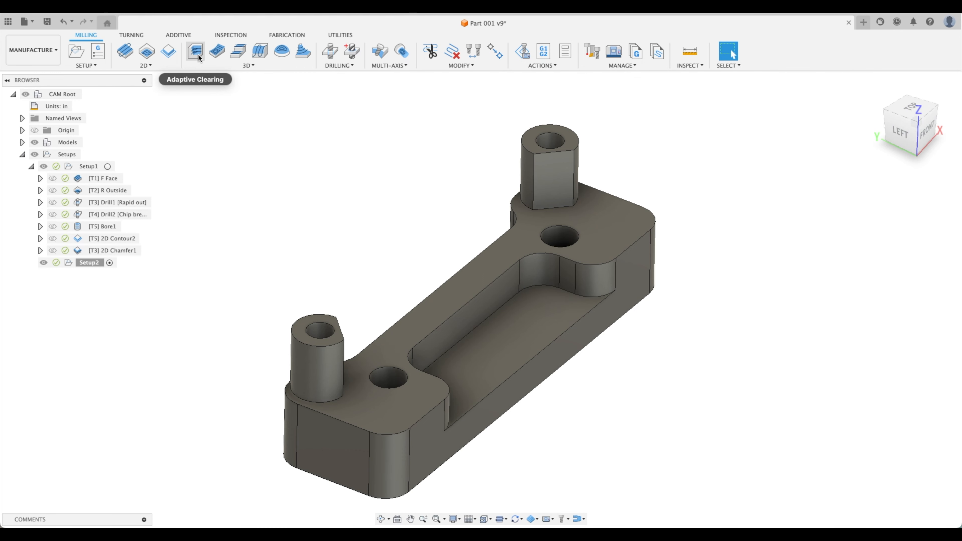
Start a 2D Adaptive Clearing operation in Setup2 using the #2 1/2" flat endmill.
{"action": "left_click", "coordinate": [195, 51]}
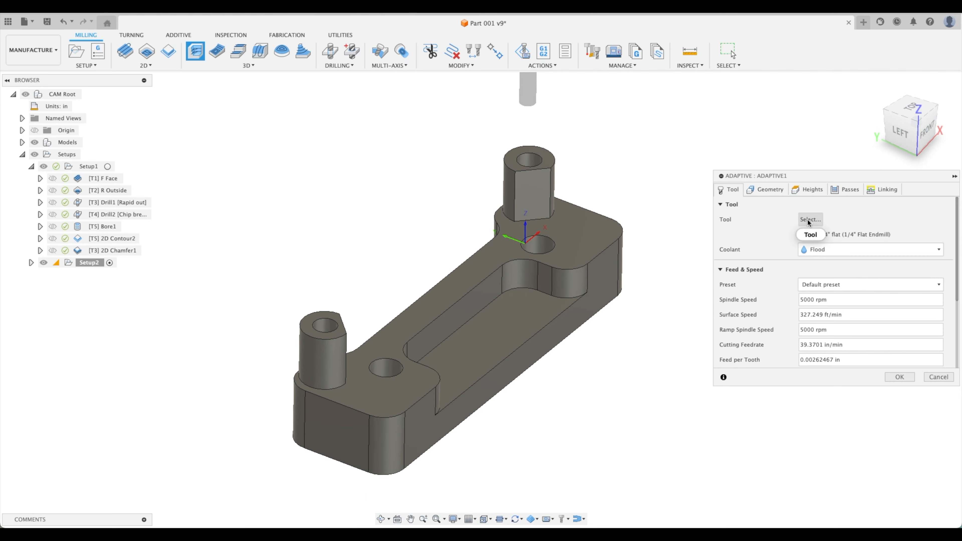
{"action": "left_click", "coordinate": [810, 219]}
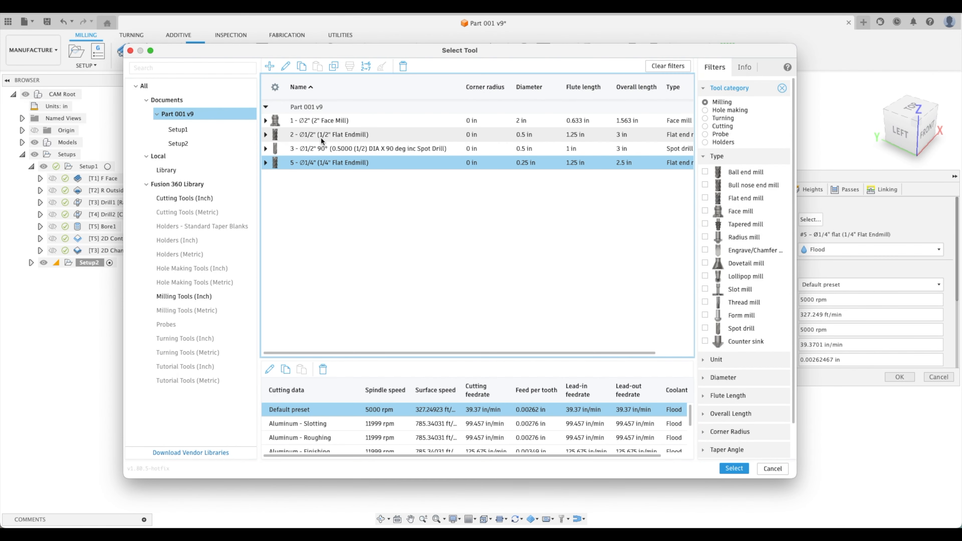
{"action": "left_click", "coordinate": [733, 468]}
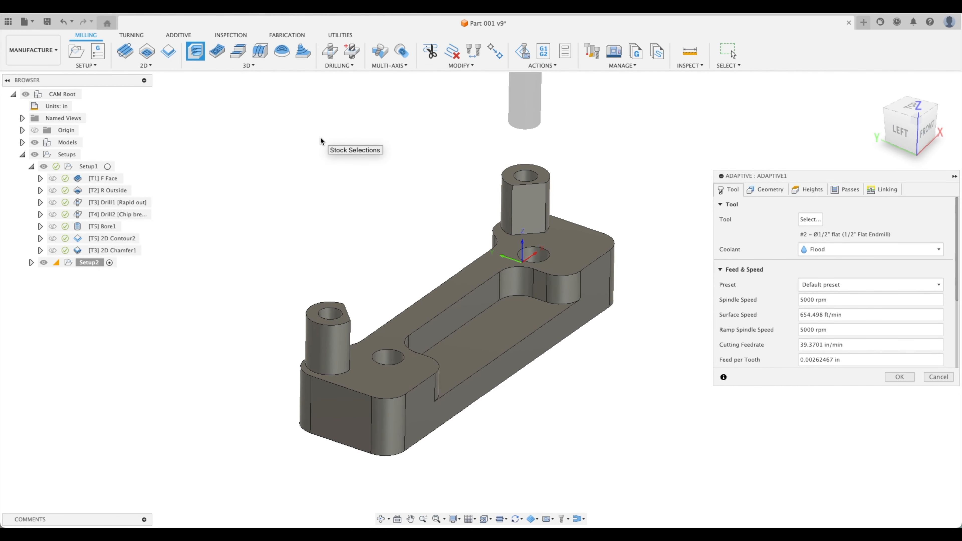
{"action": "mouse_move", "coordinate": [333, 260]}
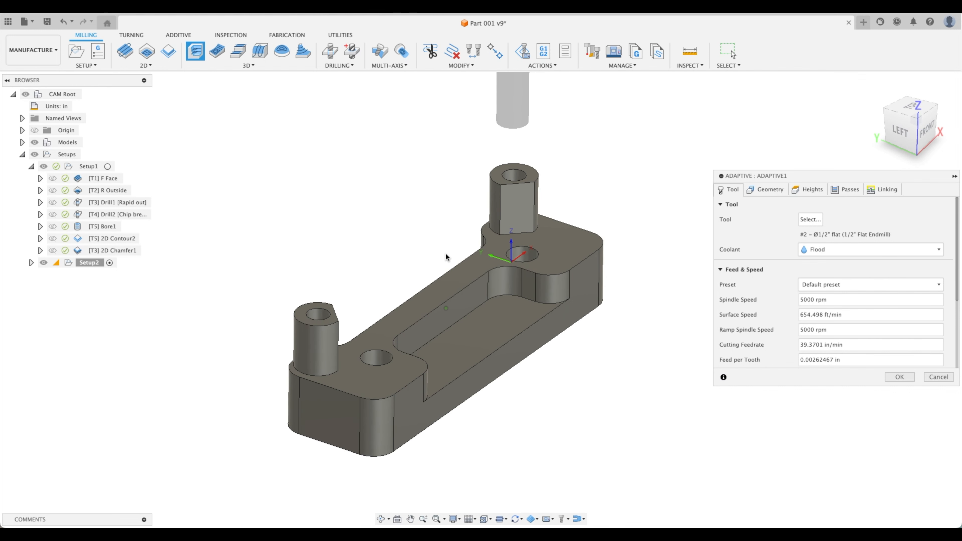
{"action": "mouse_move", "coordinate": [812, 189]}
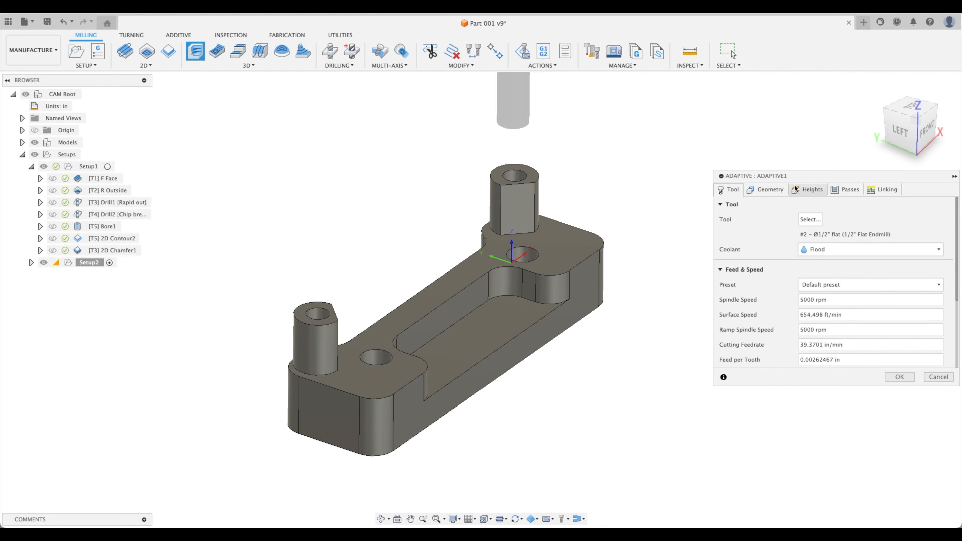
{"action": "mouse_move", "coordinate": [195, 52]}
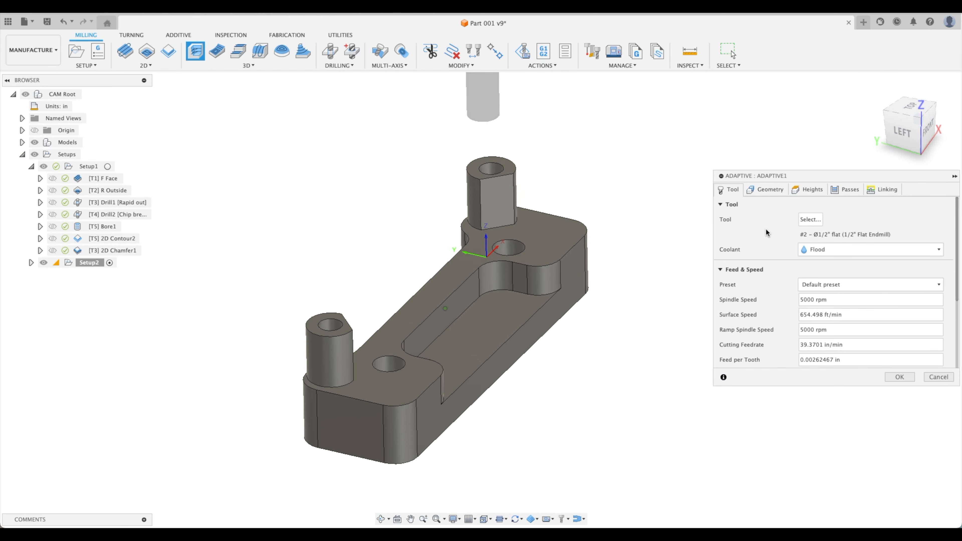
Clear the stock contour selection and set the bottom height from the pocket floor.
{"action": "left_click", "coordinate": [769, 189]}
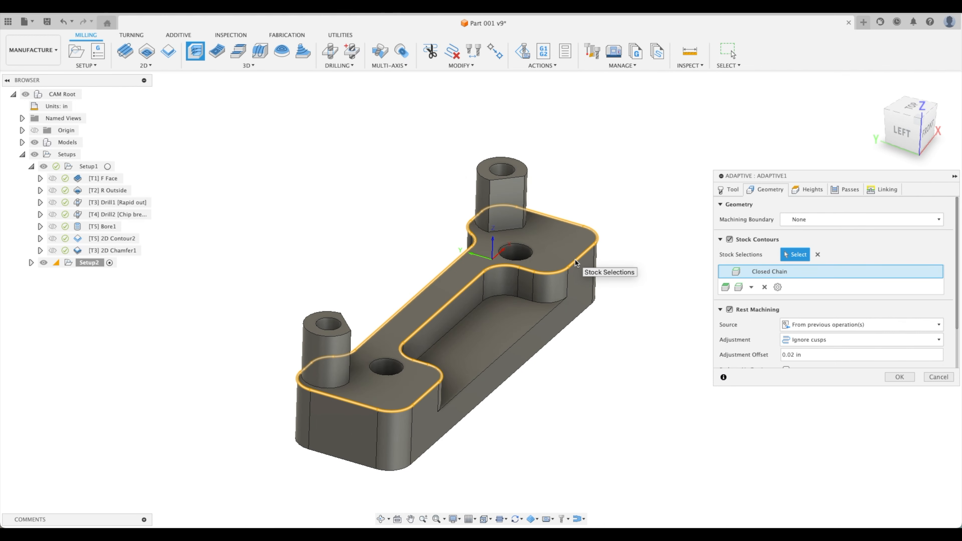
{"action": "left_click", "coordinate": [764, 286]}
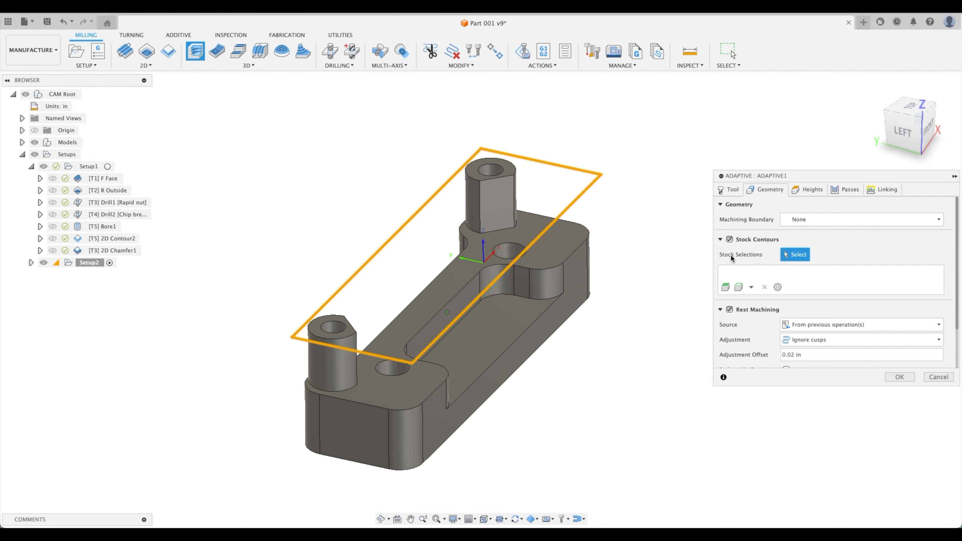
{"action": "left_click", "coordinate": [812, 189]}
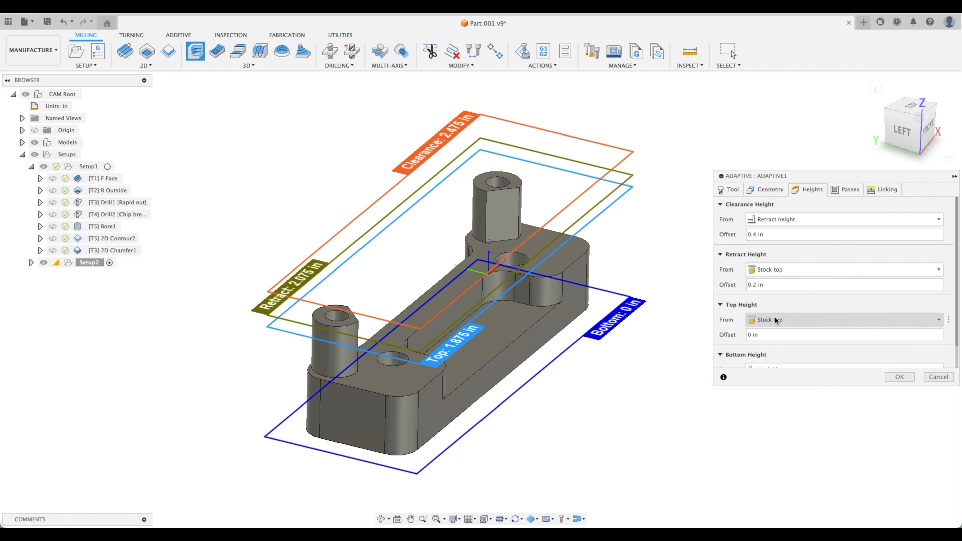
{"action": "scroll", "scroll_direction": "down", "scroll_amount": 3}
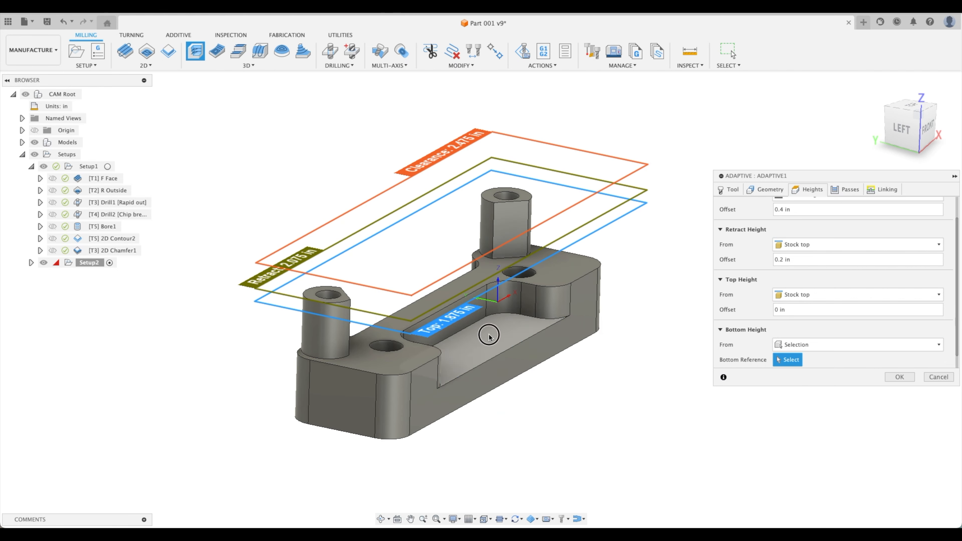
{"action": "left_click", "coordinate": [850, 189]}
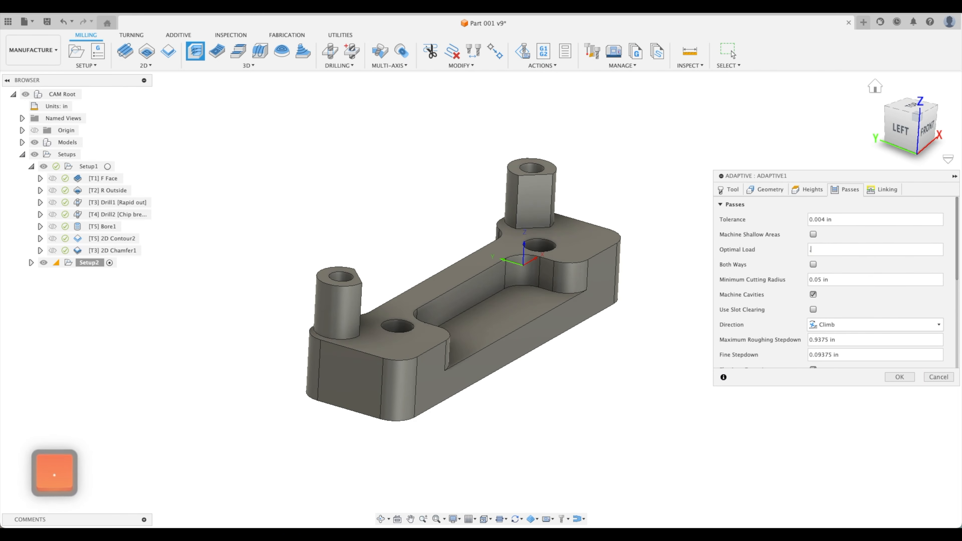
{"action": "left_click", "coordinate": [899, 377]}
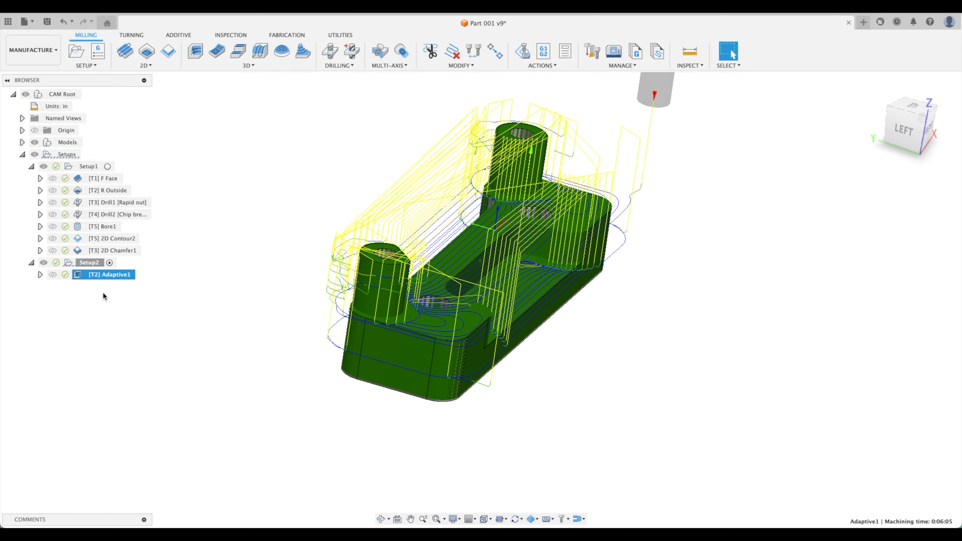
Launch the simulation of the Adaptive1 toolpath from the browser.
{"action": "right_click", "coordinate": [110, 274]}
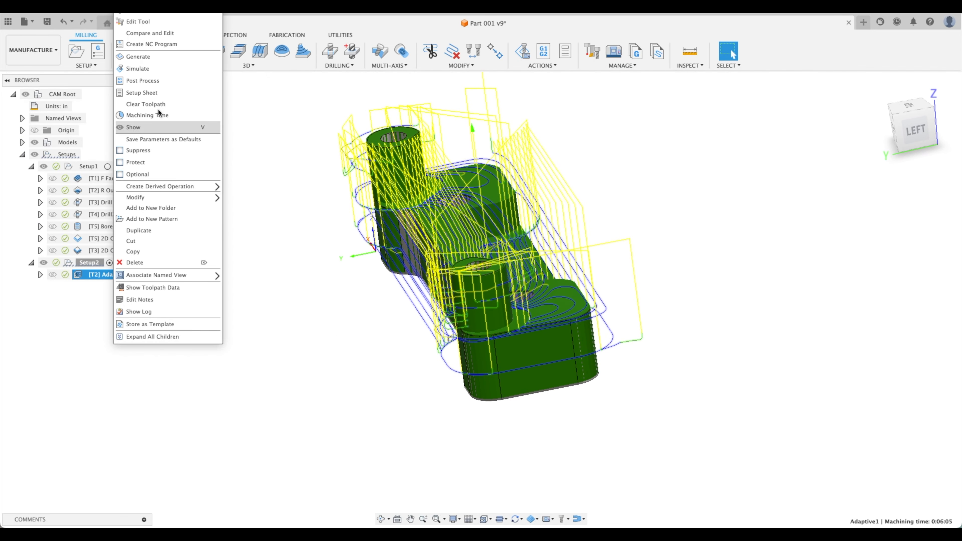
{"action": "left_click", "coordinate": [137, 68]}
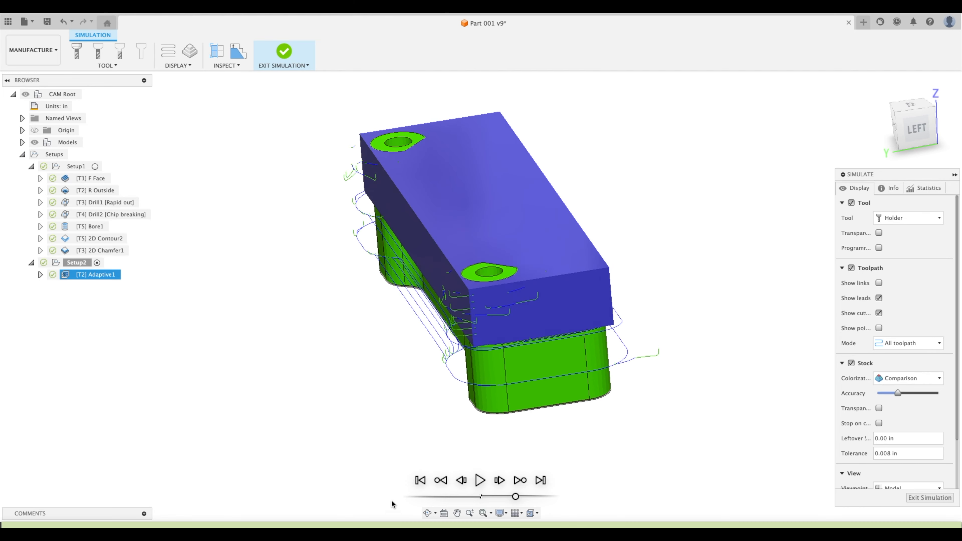
Play the Adaptive1 stock-removal simulation through and exit back to the toolpath view.
{"action": "left_click", "coordinate": [480, 480]}
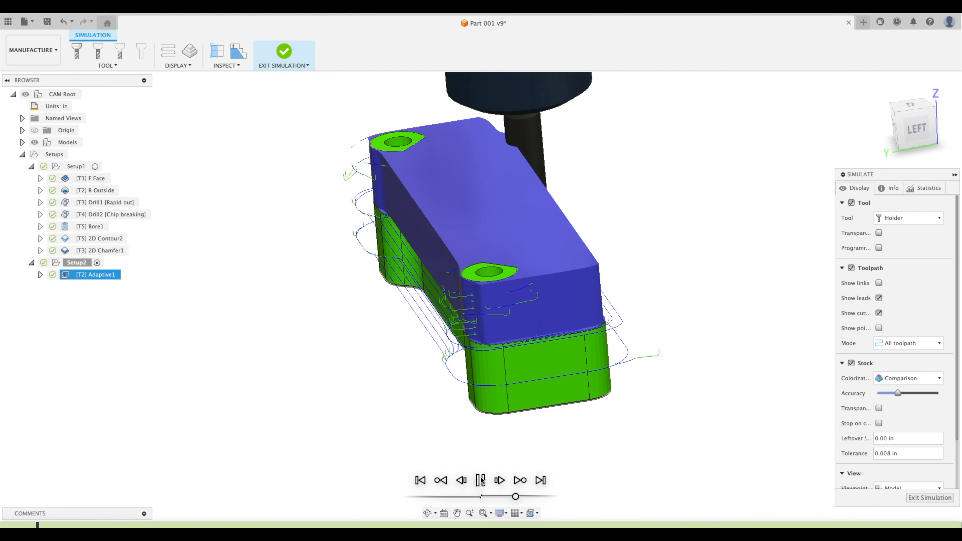
{"action": "left_click", "coordinate": [481, 481]}
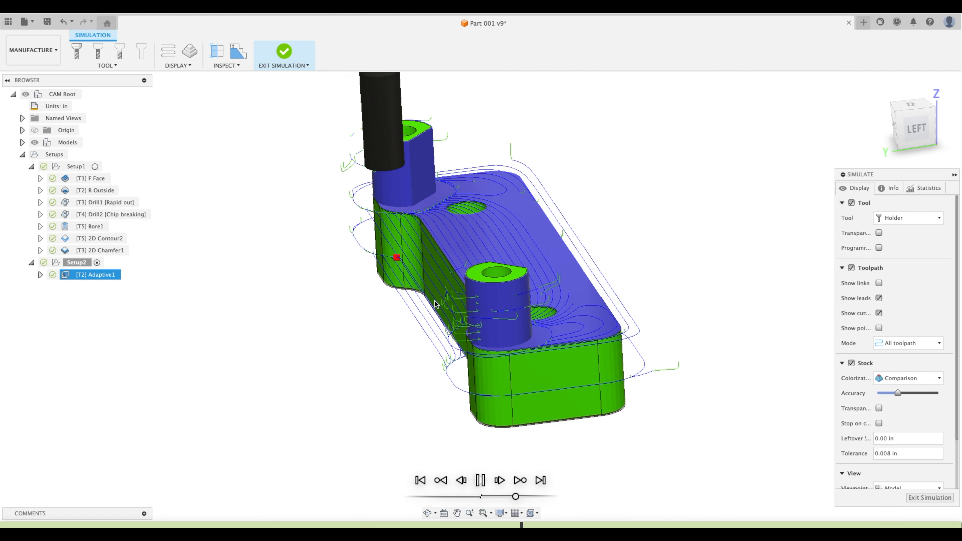
{"action": "left_click", "coordinate": [481, 481]}
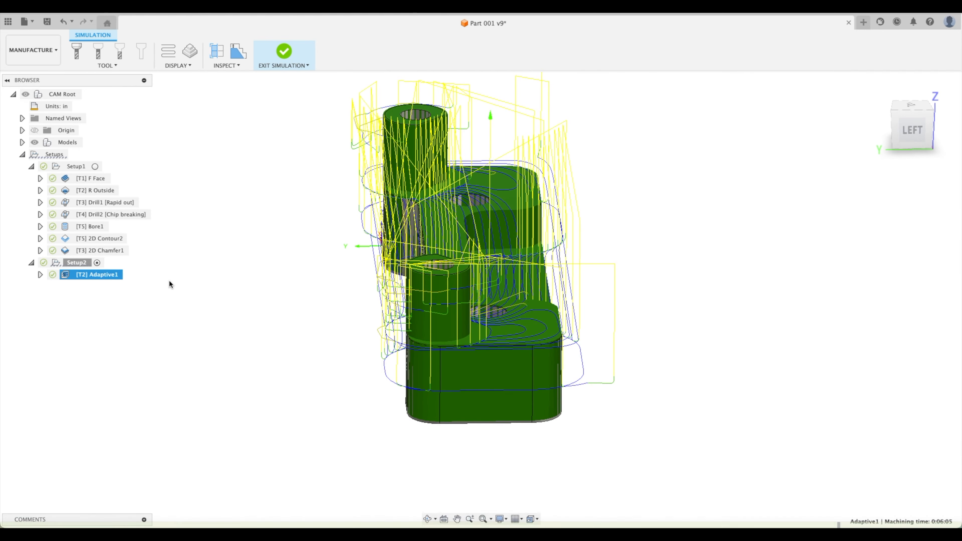
Enable Reduce Air Cutting under Rest Machining in Adaptive1 and regenerate it to 0:05:13.
{"action": "left_click", "coordinate": [284, 55]}
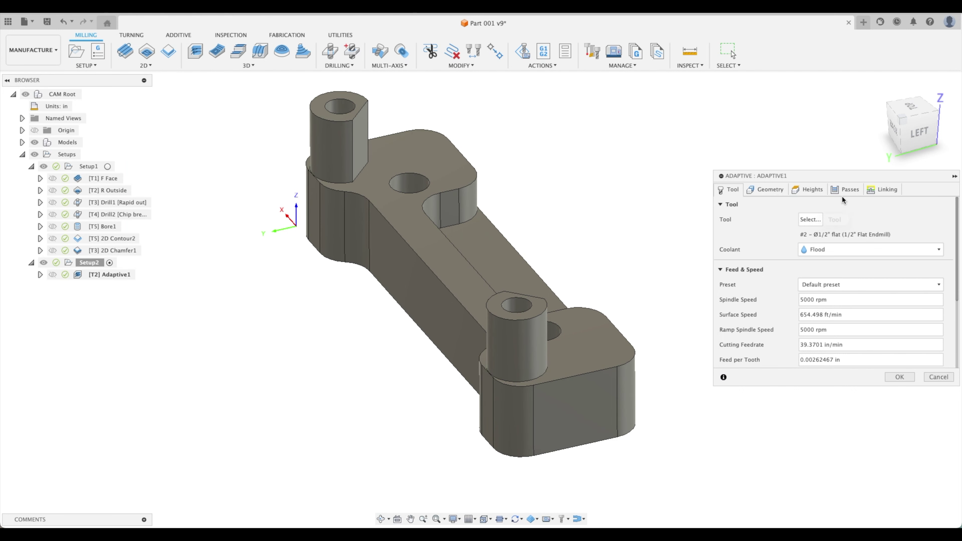
{"action": "left_click", "coordinate": [770, 189]}
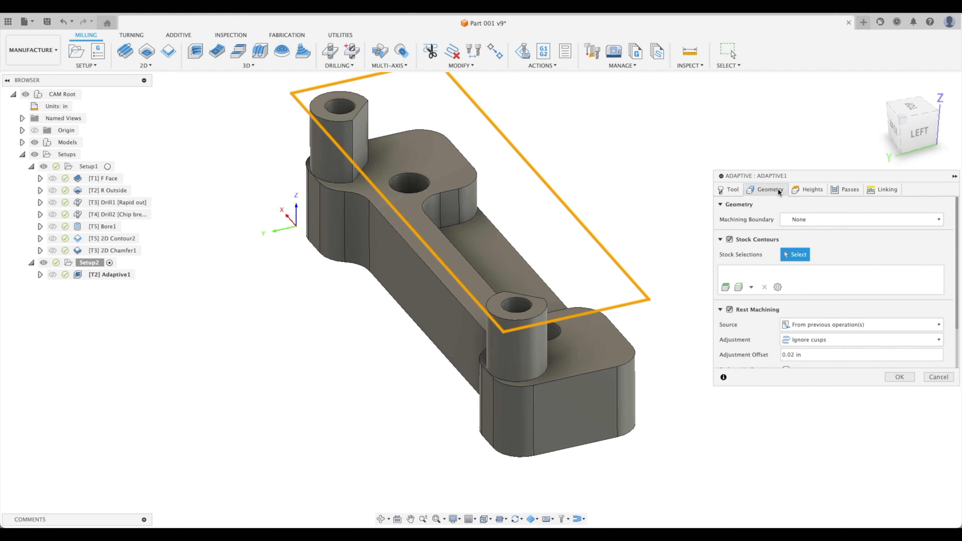
{"action": "scroll", "scroll_direction": "down", "scroll_amount": 3}
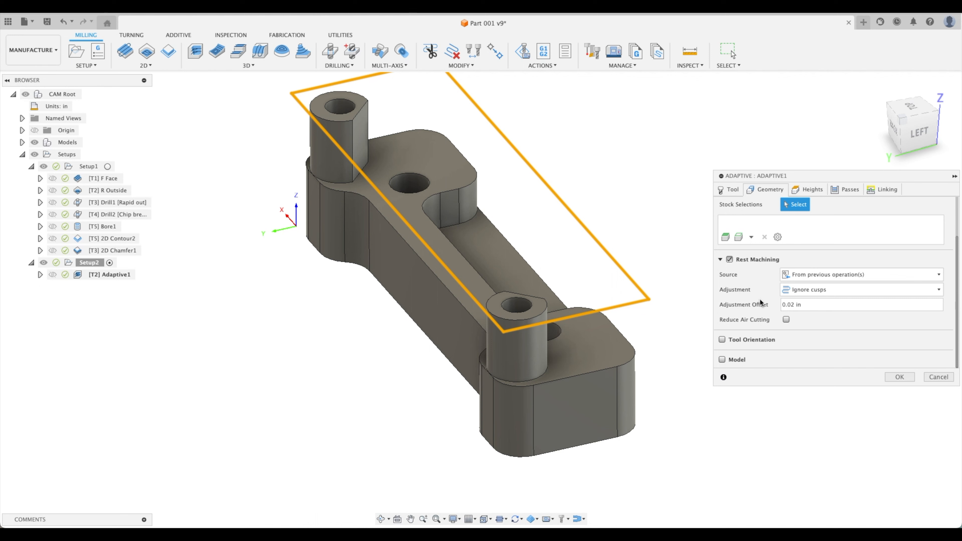
{"action": "mouse_move", "coordinate": [787, 320]}
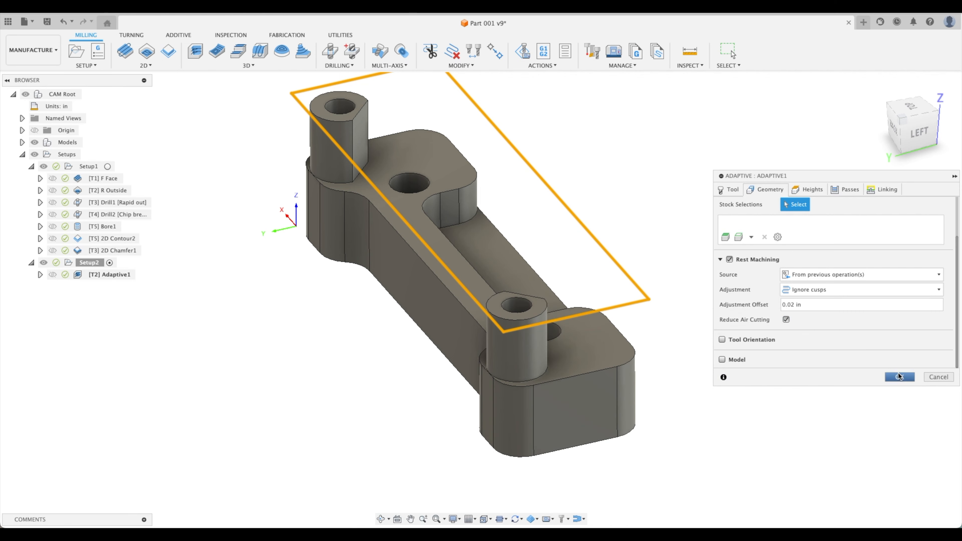
{"action": "left_click", "coordinate": [899, 377]}
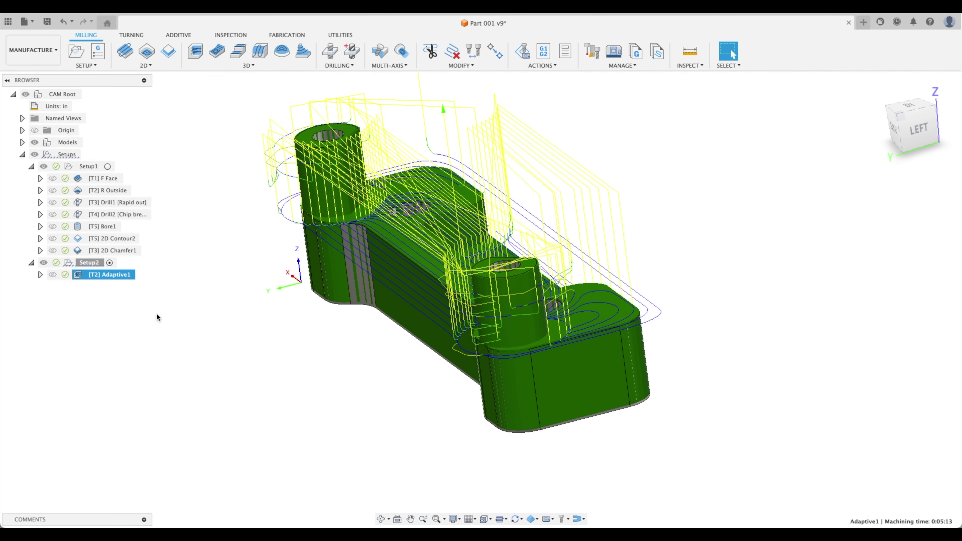
Edit Adaptive1's minimum cutting radius on the Passes settings, then bring up options to delete Adaptive1.
{"action": "double_click", "coordinate": [111, 274]}
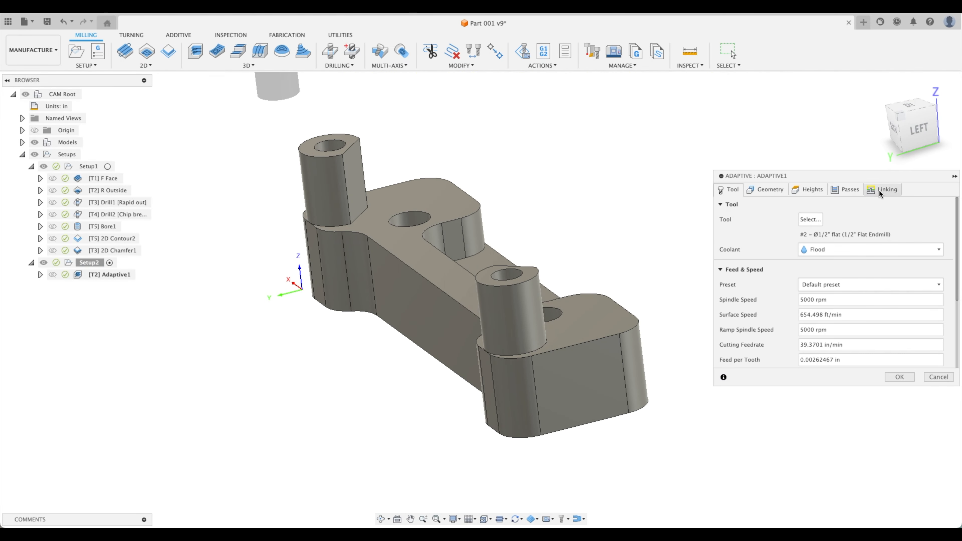
{"action": "left_click", "coordinate": [849, 189]}
{"action": "type", "text": ".005"}
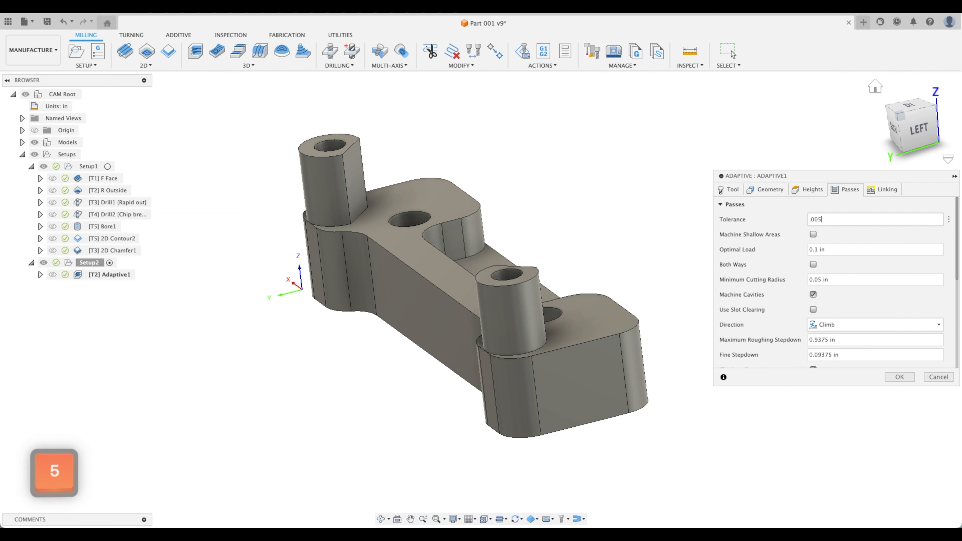
{"action": "mouse_move", "coordinate": [830, 271]}
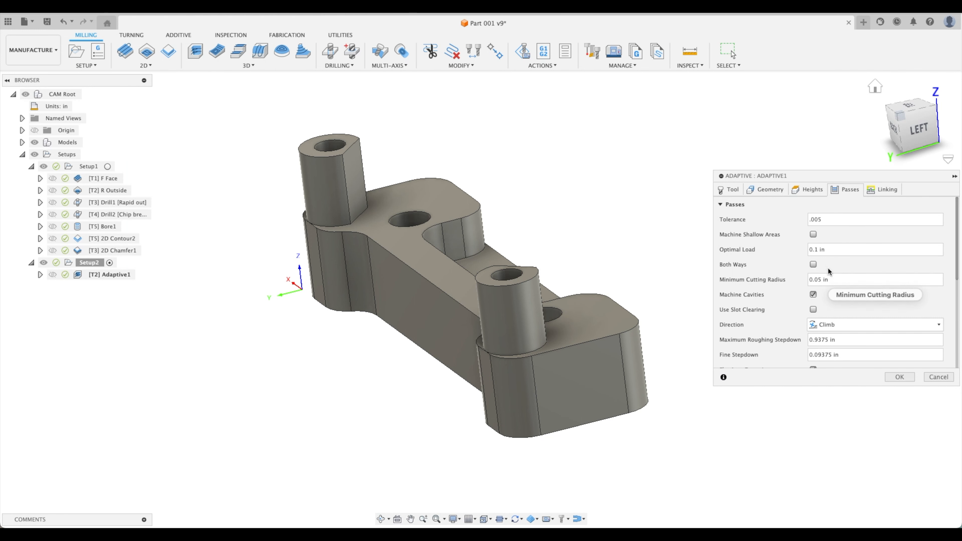
{"action": "triple_click", "coordinate": [875, 249]}
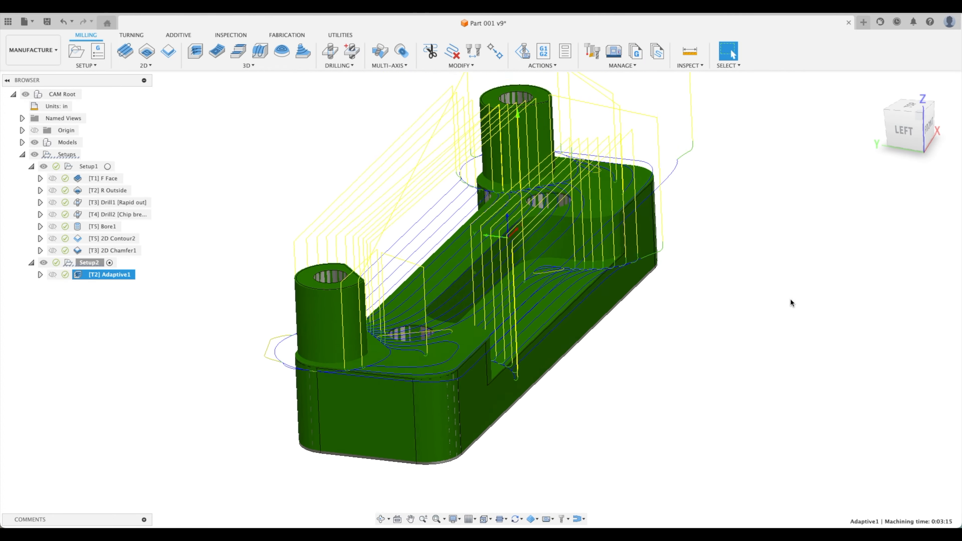
{"action": "right_click", "coordinate": [103, 275]}
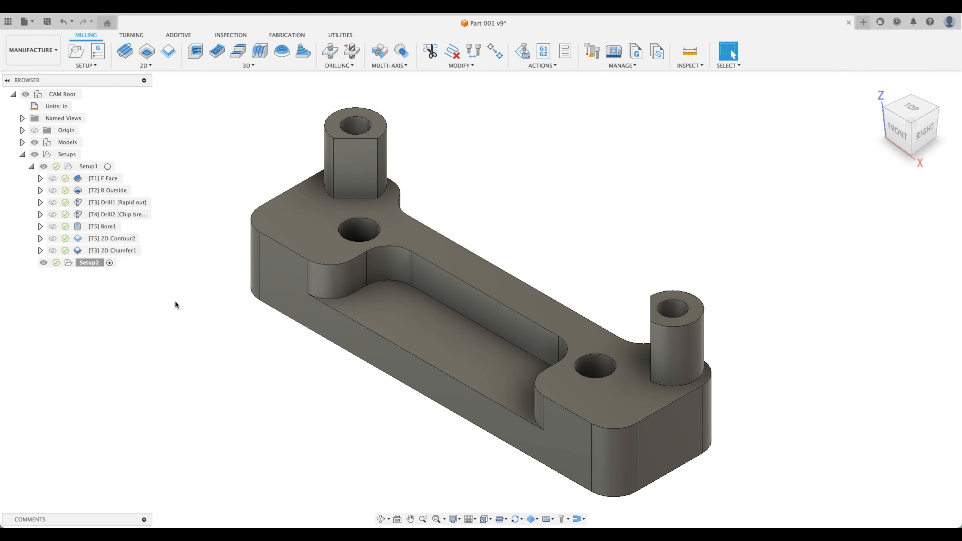
{"action": "mouse_move", "coordinate": [148, 38]}
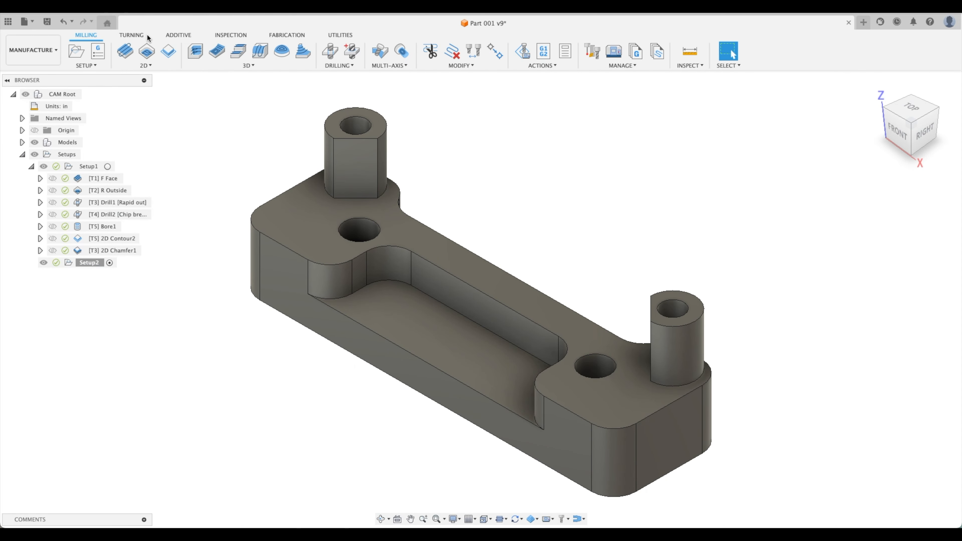
Start a 2D Adaptive clearing operation and choose the #2 1/2" flat endmill as its tool.
{"action": "left_click", "coordinate": [146, 51]}
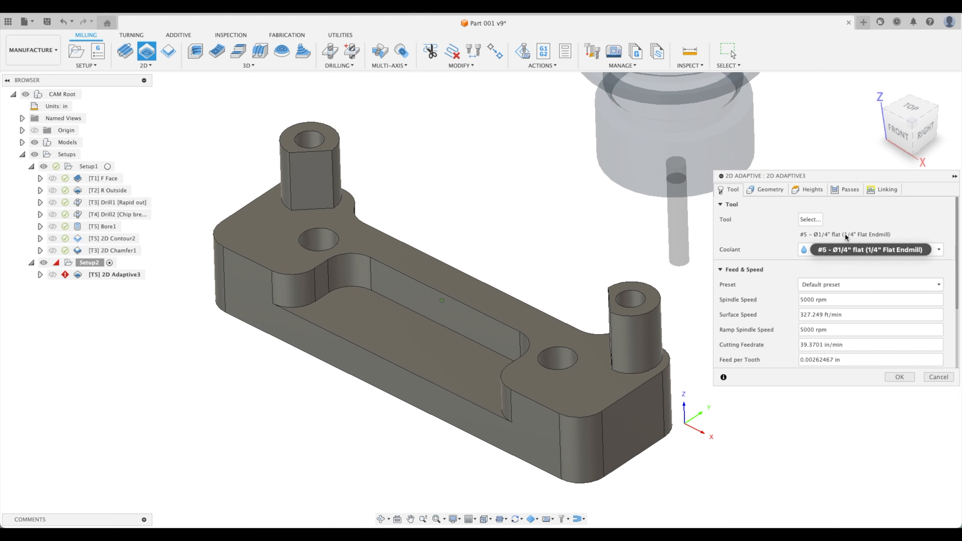
{"action": "left_click", "coordinate": [810, 219]}
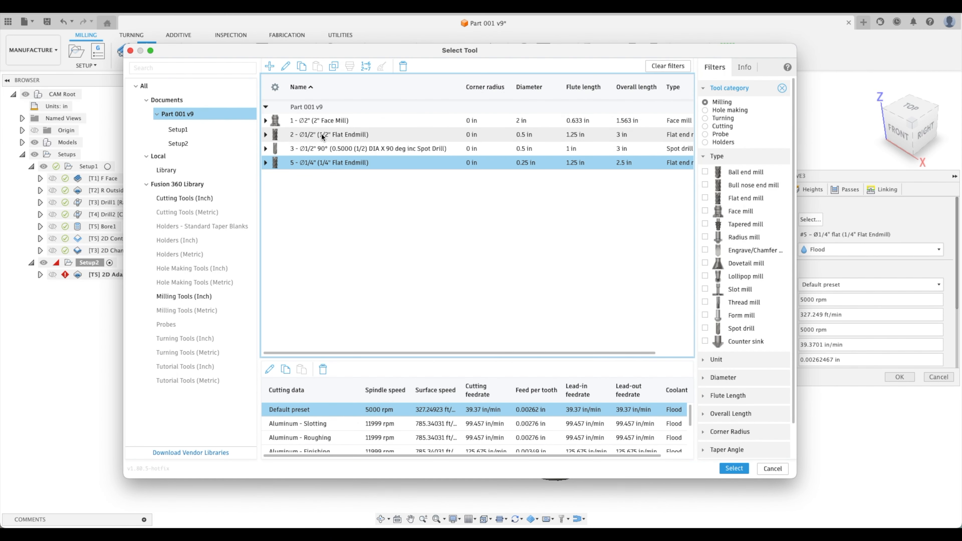
{"action": "left_click", "coordinate": [734, 468]}
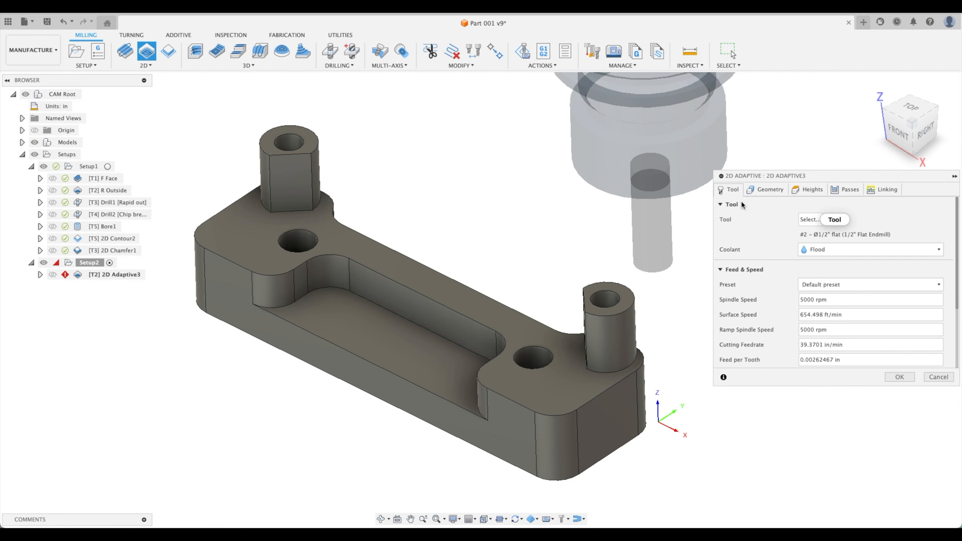
Pick the pocket contours on the part as two closed chains and one open chain, then review the heights.
{"action": "left_click", "coordinate": [770, 189]}
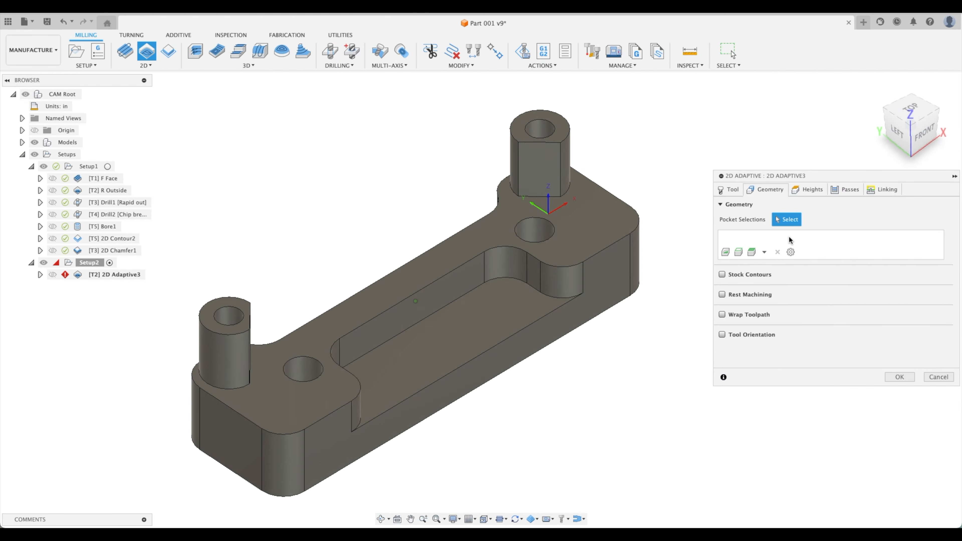
{"action": "left_click", "coordinate": [405, 295]}
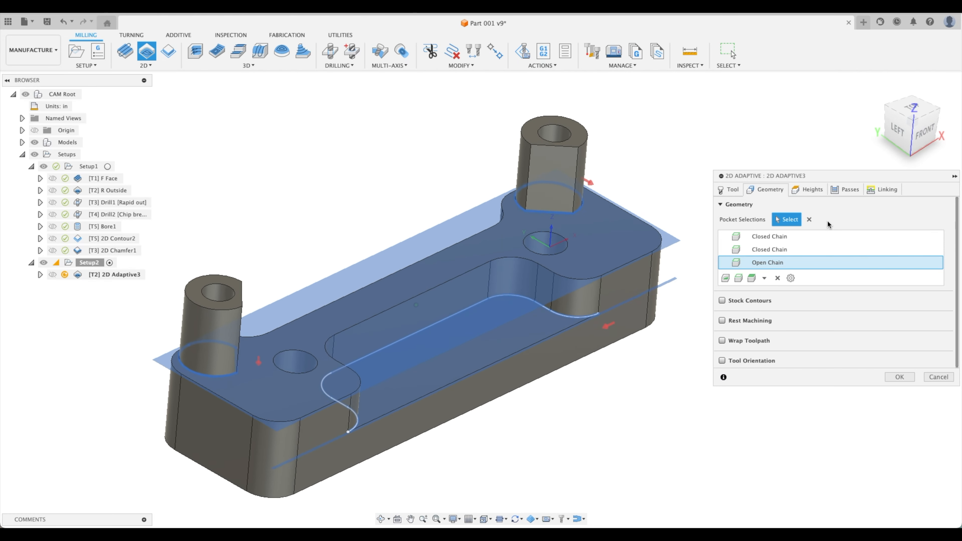
{"action": "left_click", "coordinate": [813, 189]}
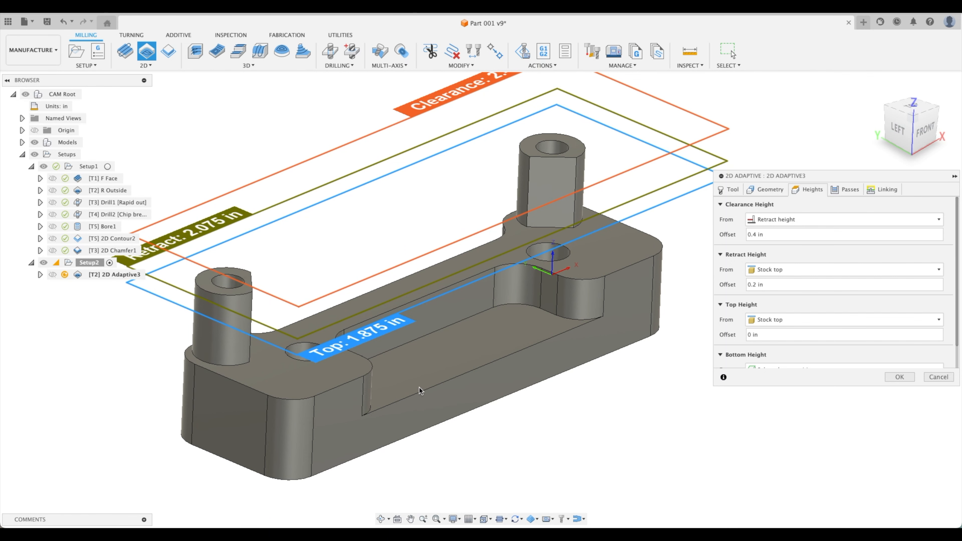
{"action": "scroll", "scroll_direction": "down", "scroll_amount": 3}
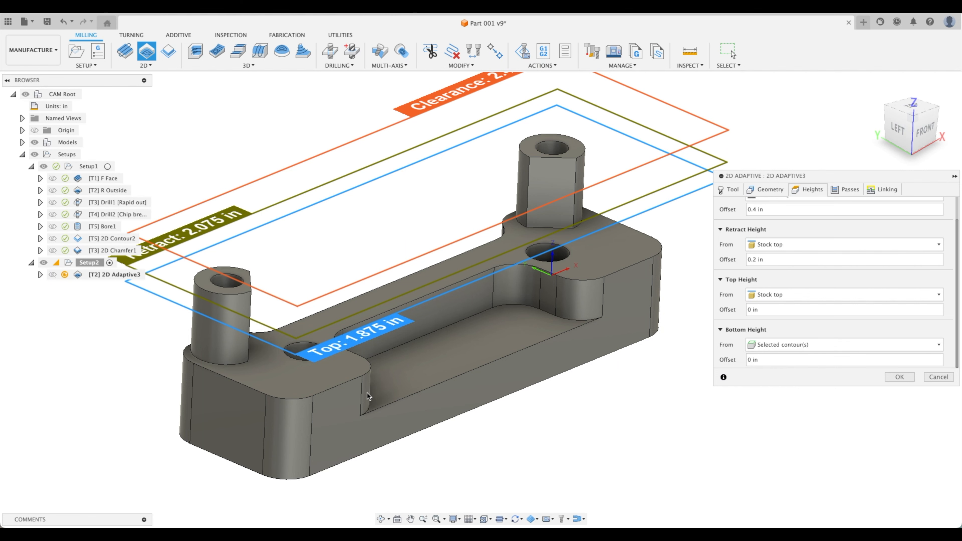
{"action": "mouse_move", "coordinate": [385, 364]}
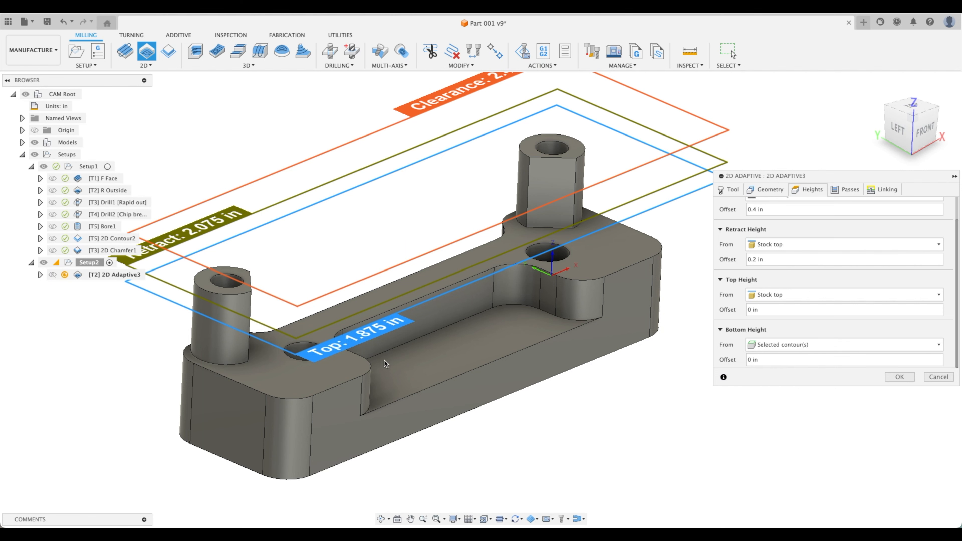
{"action": "mouse_move", "coordinate": [501, 339]}
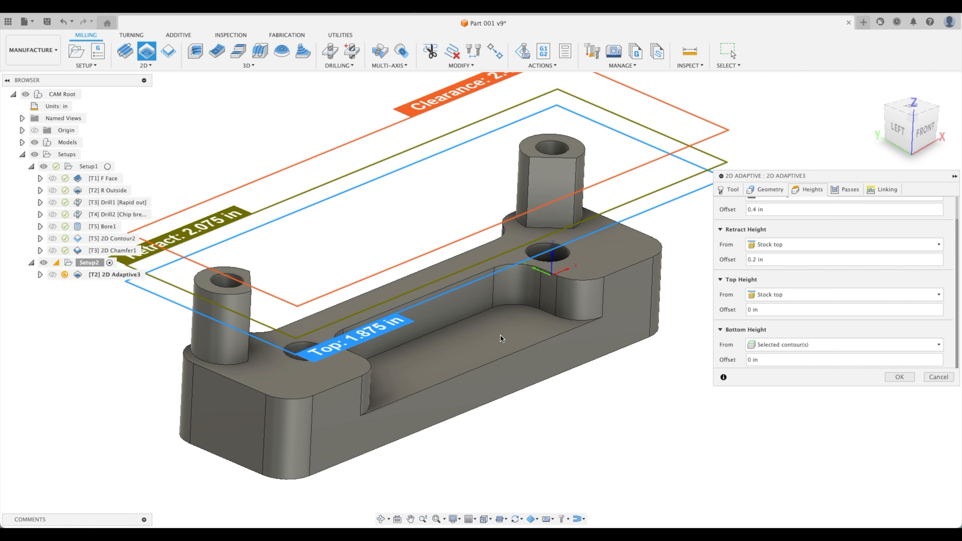
Highlight each pocket chain — both closed boss chains and the open slot-edge chain — to verify them, then return to heights.
{"action": "left_click", "coordinate": [770, 189]}
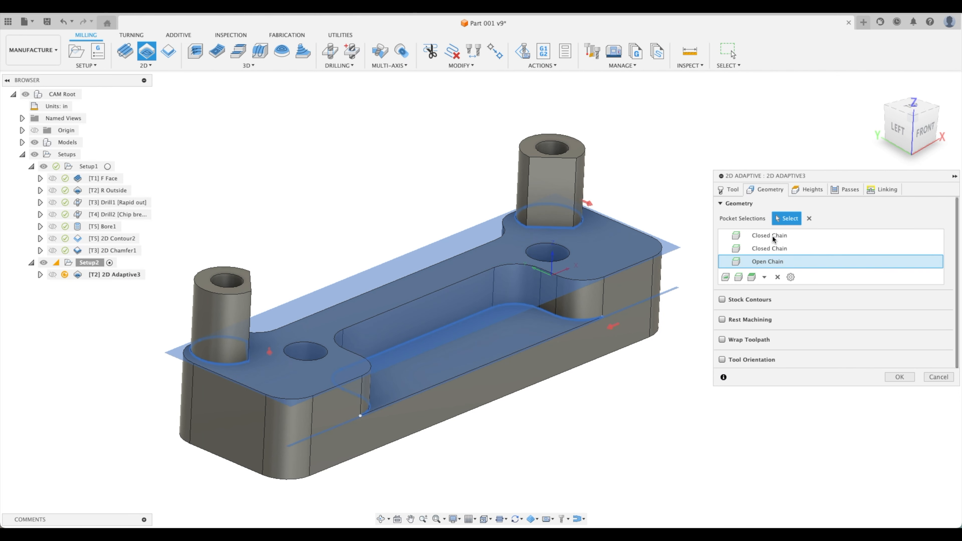
{"action": "left_click", "coordinate": [769, 235]}
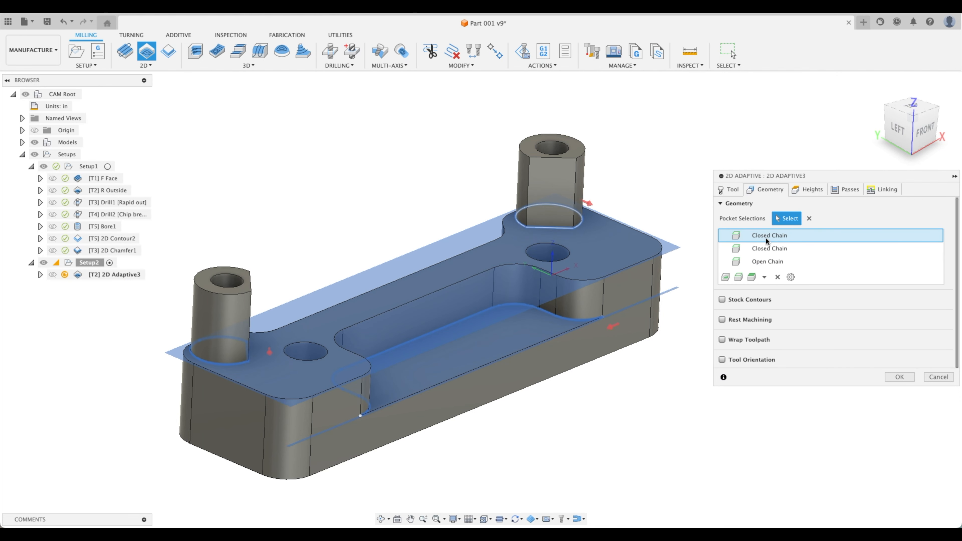
{"action": "left_click", "coordinate": [769, 249]}
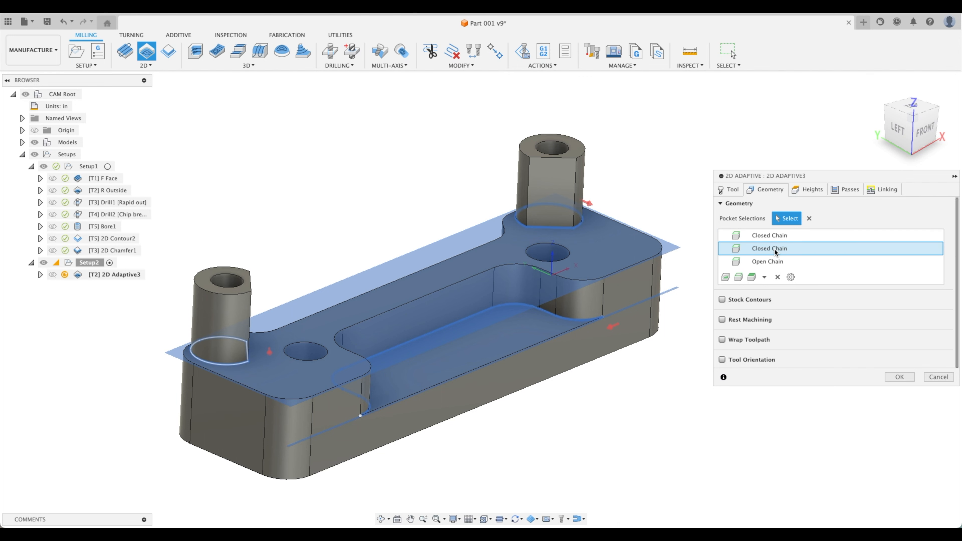
{"action": "left_click", "coordinate": [768, 262]}
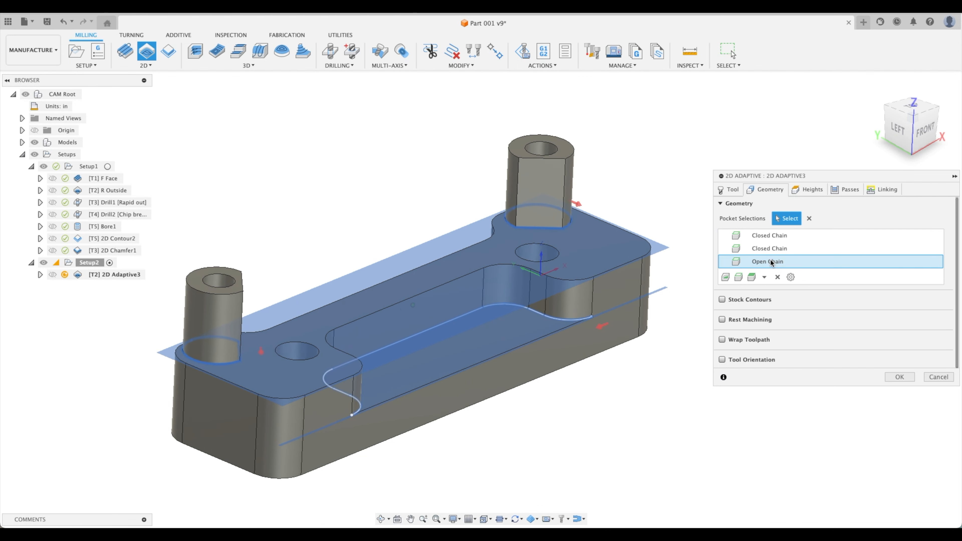
{"action": "left_click", "coordinate": [769, 235]}
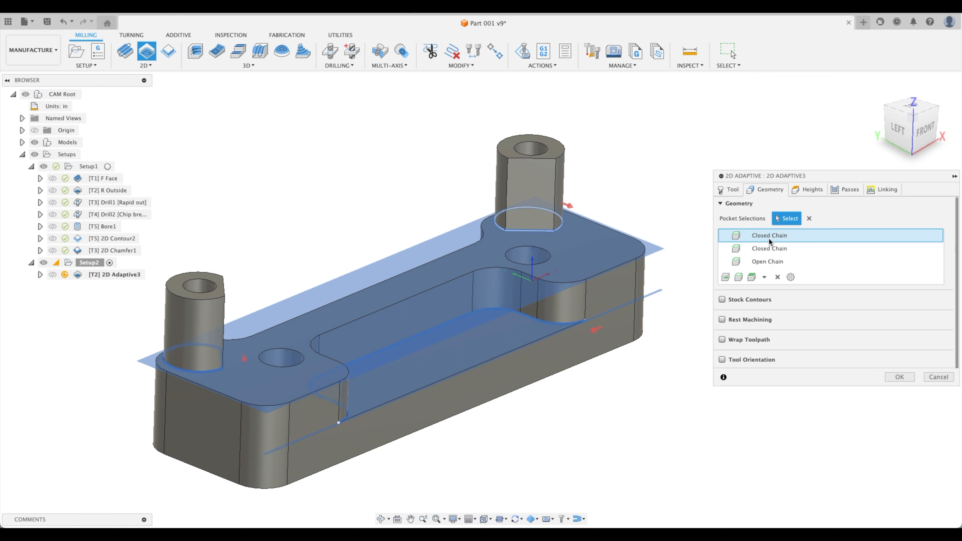
{"action": "left_click", "coordinate": [767, 261]}
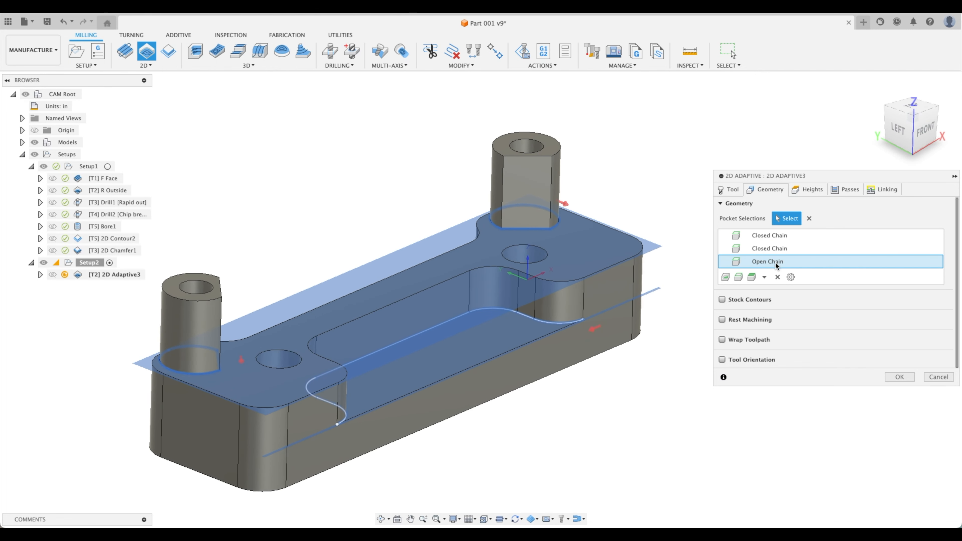
{"action": "left_click", "coordinate": [811, 189]}
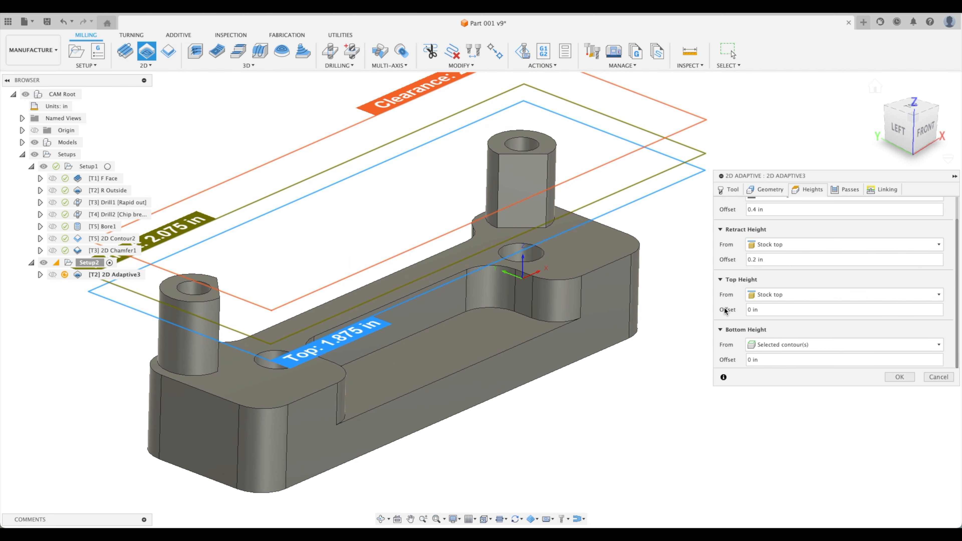
Leave 0.01 in radial and axial stock on the passes and generate the 2D Adaptive3 toolpath.
{"action": "left_click", "coordinate": [850, 189]}
{"action": "type", "text": ".01"}
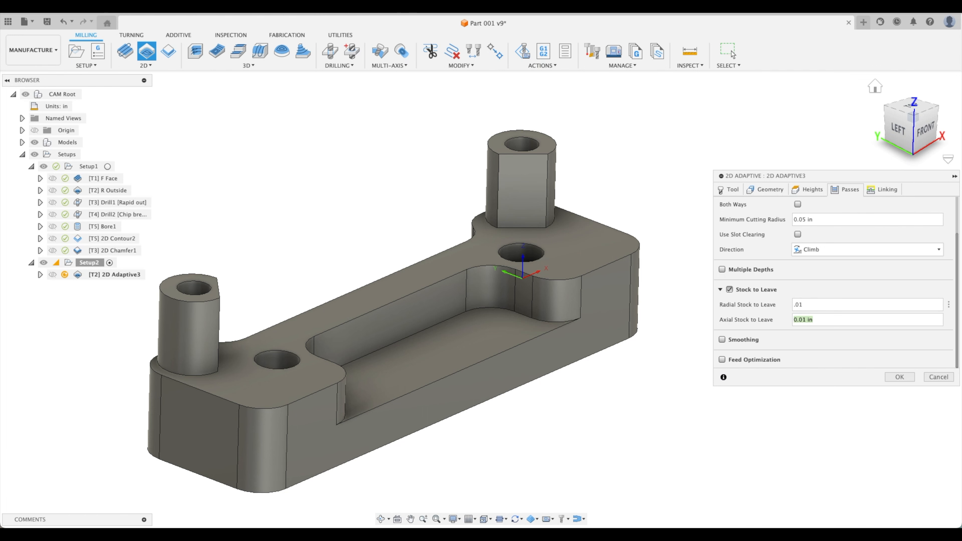
{"action": "mouse_move", "coordinate": [899, 377]}
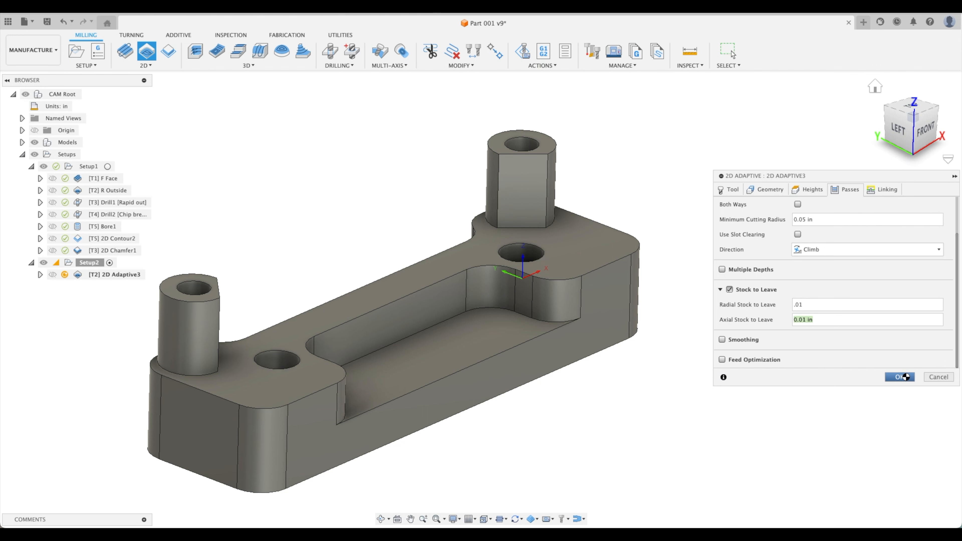
{"action": "left_click", "coordinate": [898, 377]}
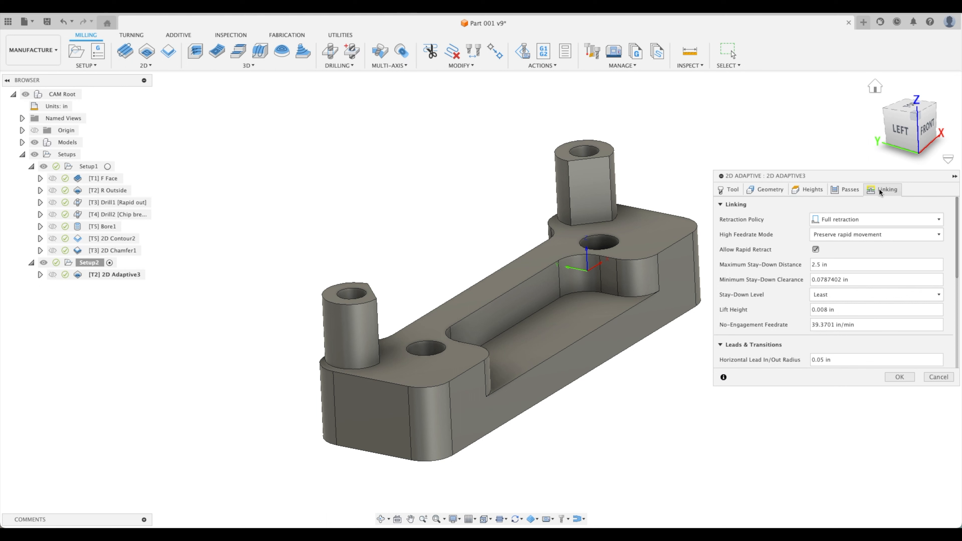
Set the retraction policy of 2D Adaptive3 to Minimum retraction.
{"action": "left_click", "coordinate": [876, 219]}
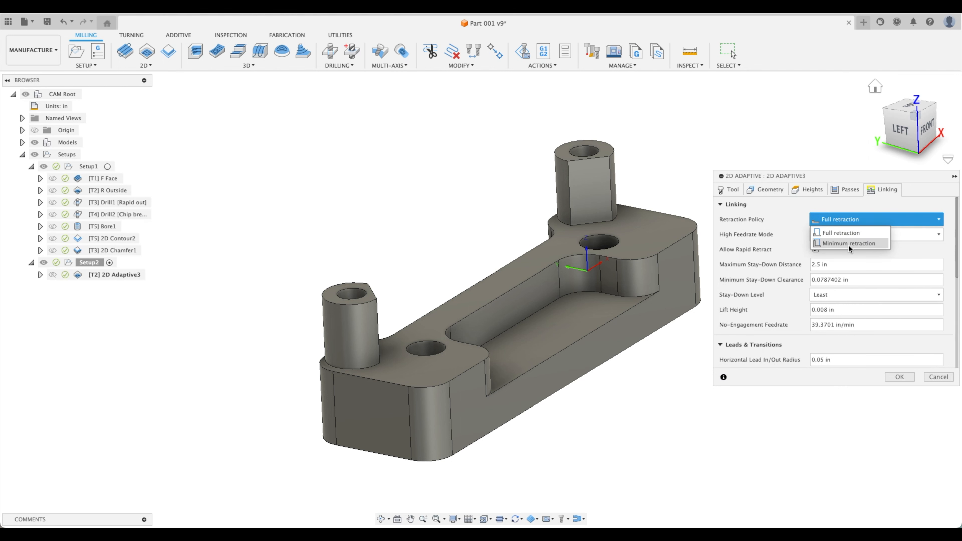
{"action": "left_click", "coordinate": [849, 244]}
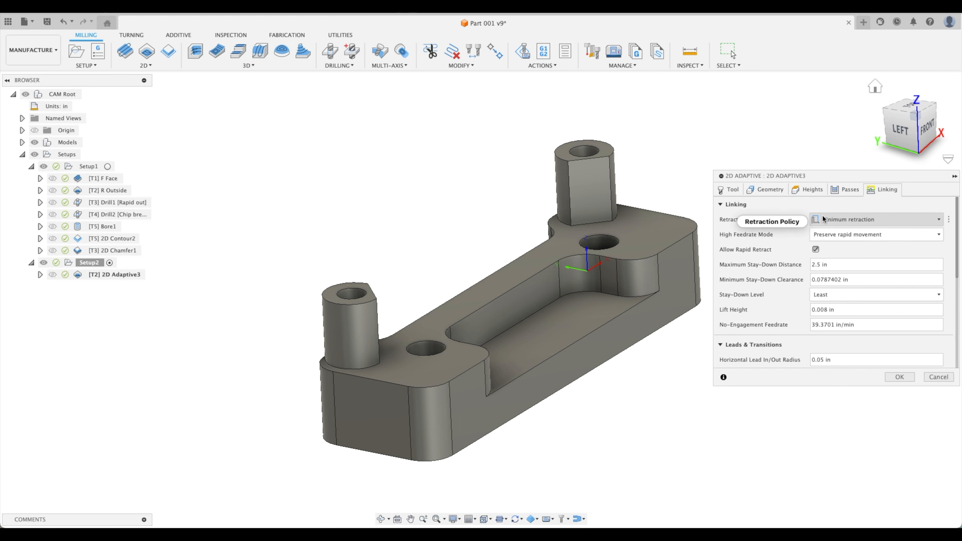
{"action": "mouse_move", "coordinate": [794, 219]}
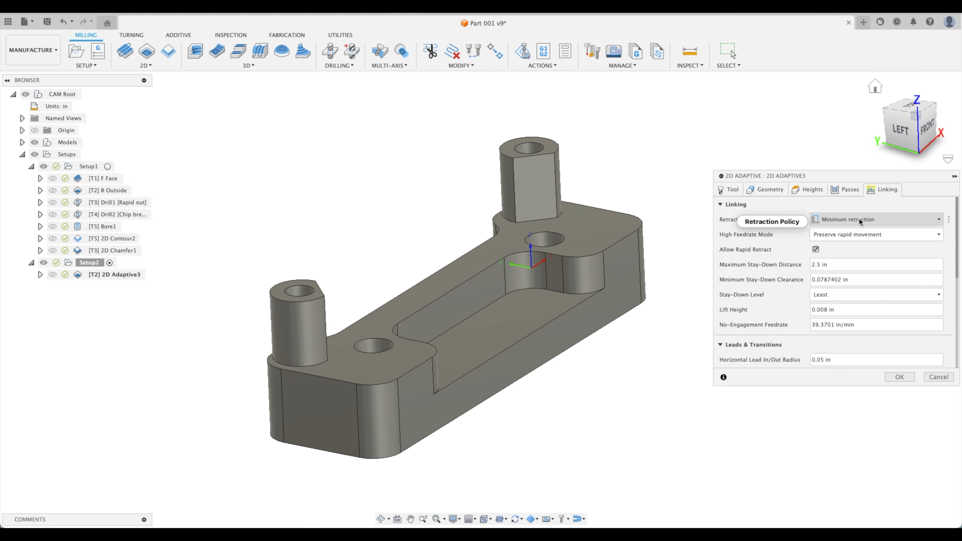
{"action": "mouse_move", "coordinate": [775, 223]}
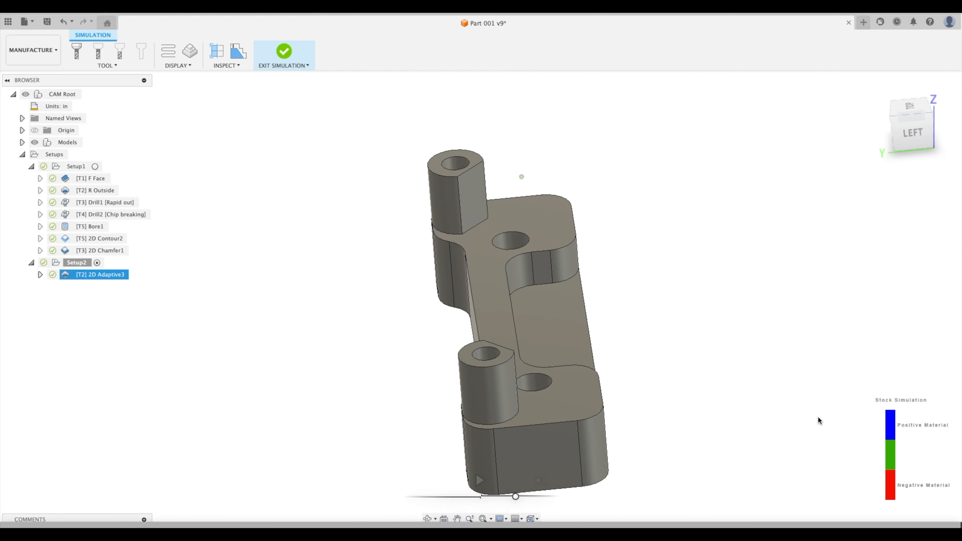
Exit the simulation of 2D Adaptive3 back to the milling workspace.
{"action": "left_click", "coordinate": [283, 55]}
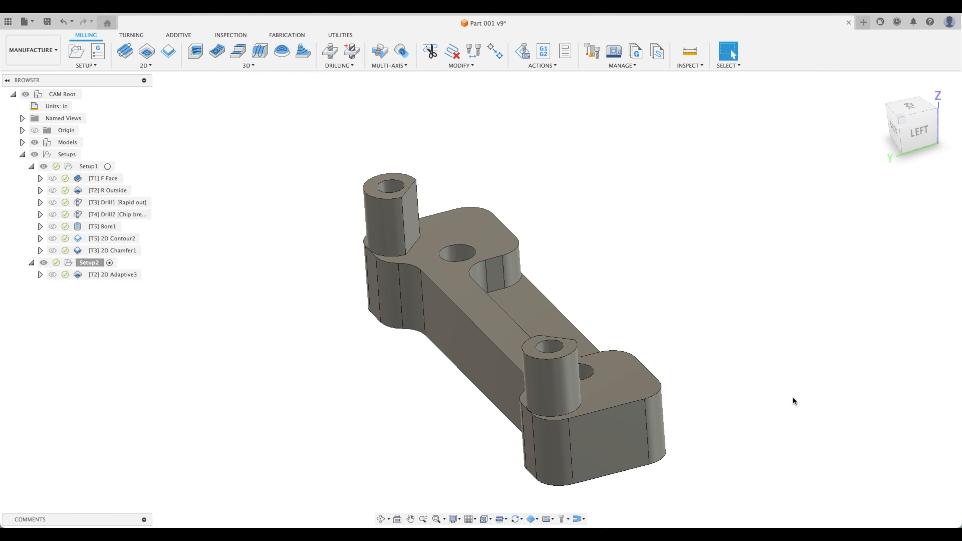